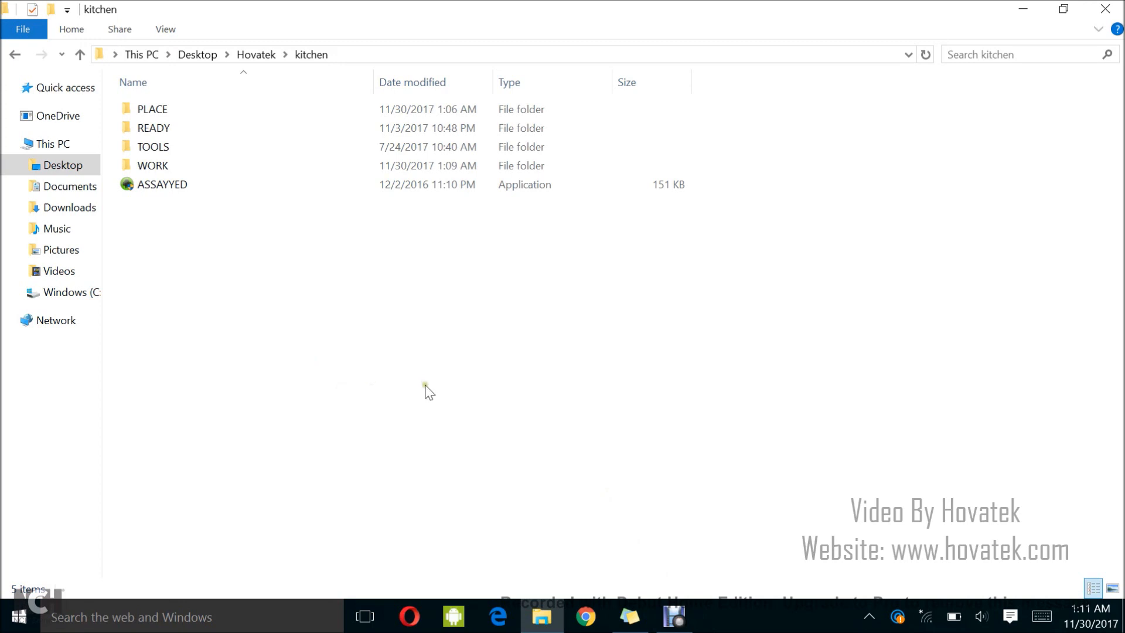
Rename PLACE's system.img.ext4 to system.img and return to the kitchen folder
{"action": "double_click", "coordinate": [152, 109]}
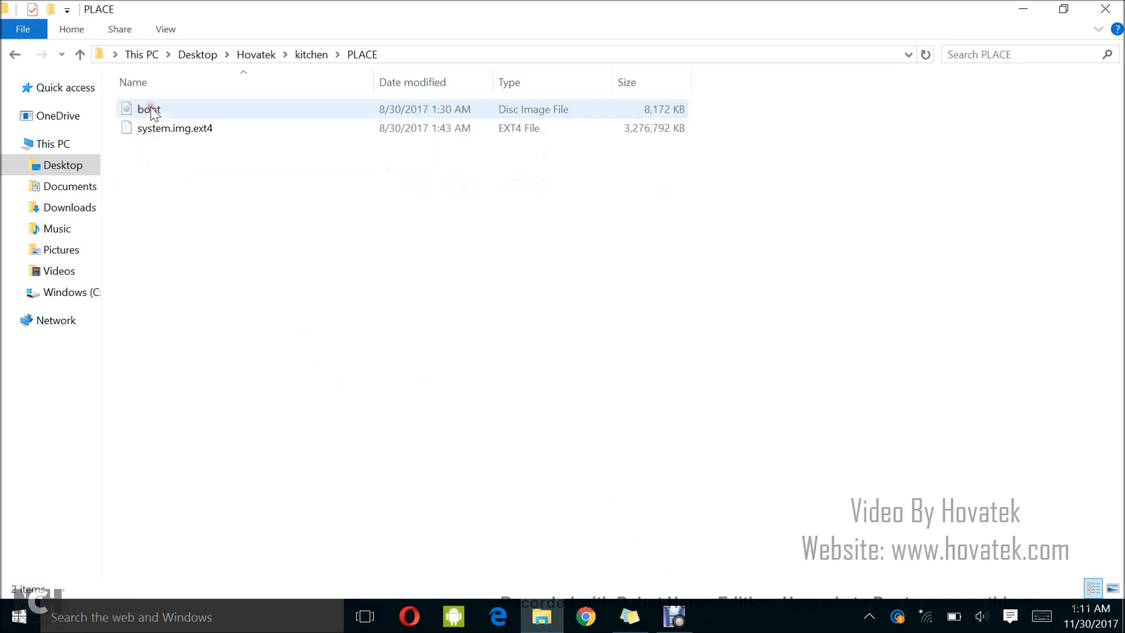
{"action": "left_click", "coordinate": [239, 168]}
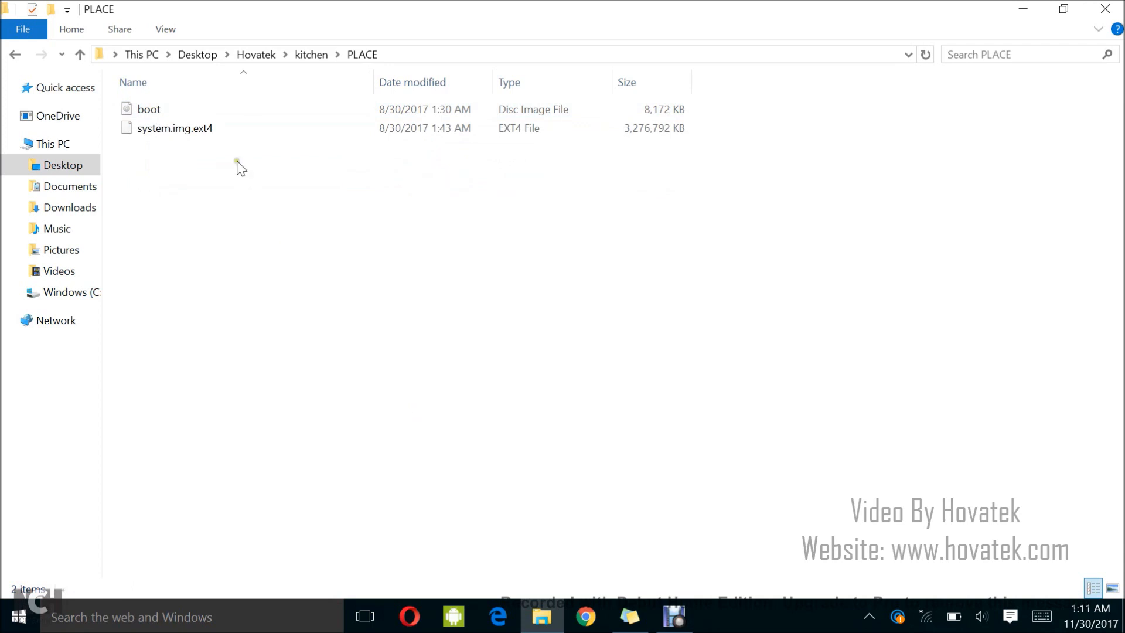
{"action": "right_click", "coordinate": [174, 129]}
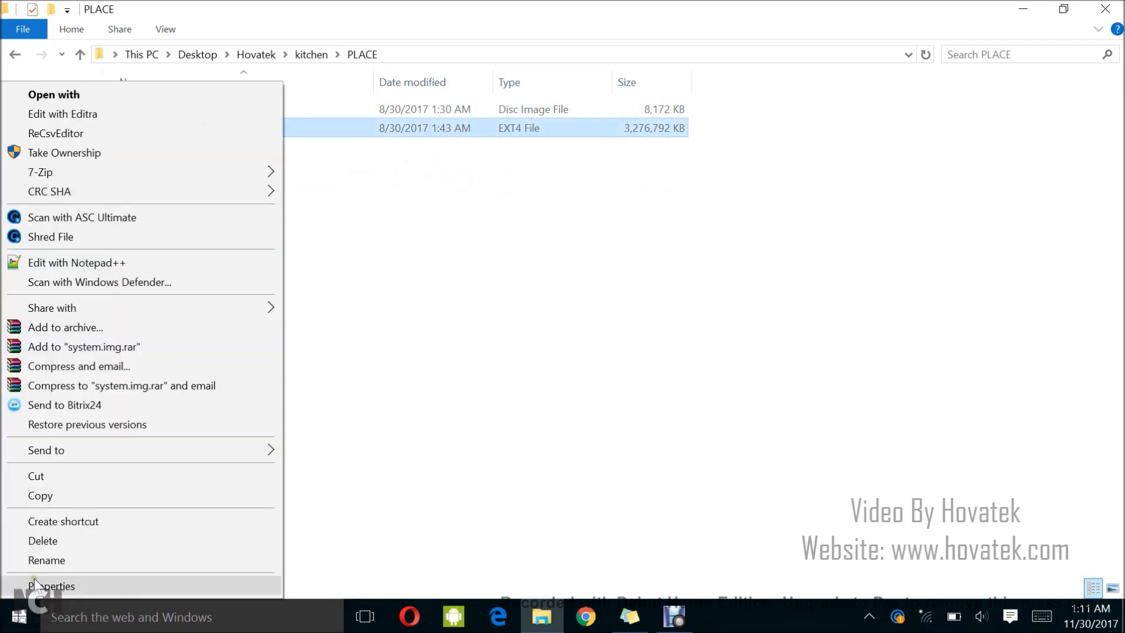
{"action": "left_click", "coordinate": [46, 560]}
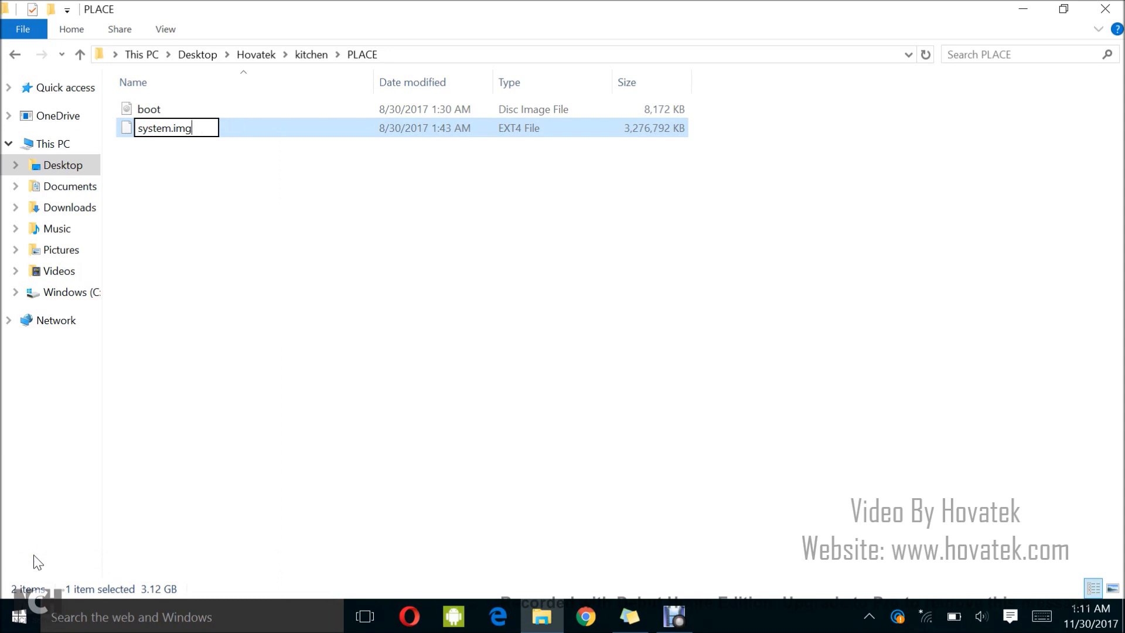
{"action": "key", "text": "Enter"}
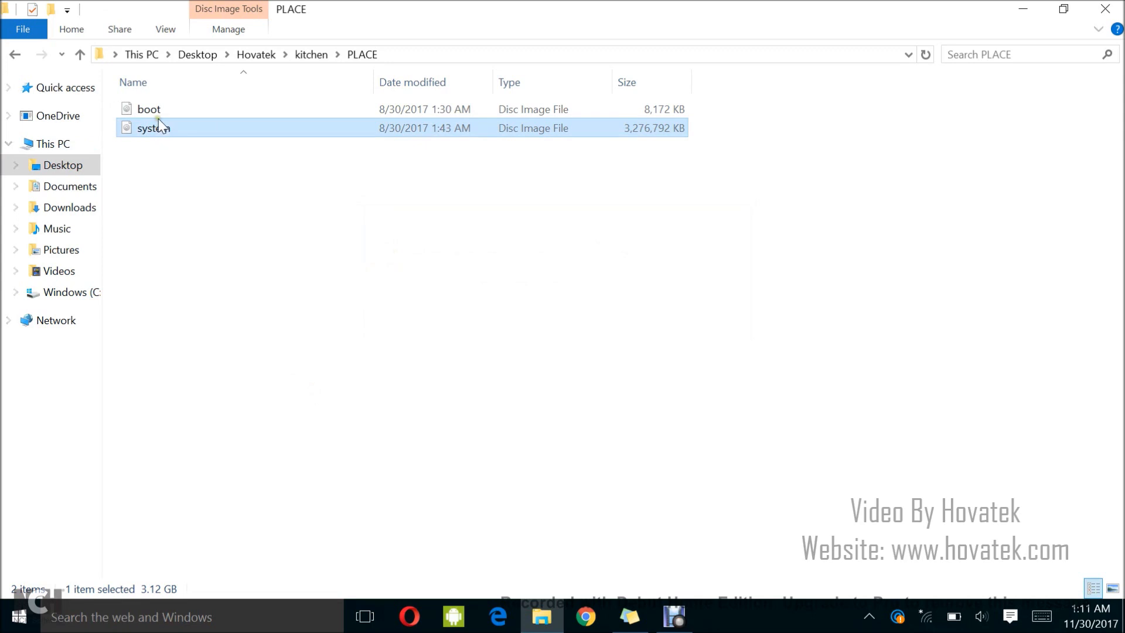
{"action": "mouse_move", "coordinate": [191, 136]}
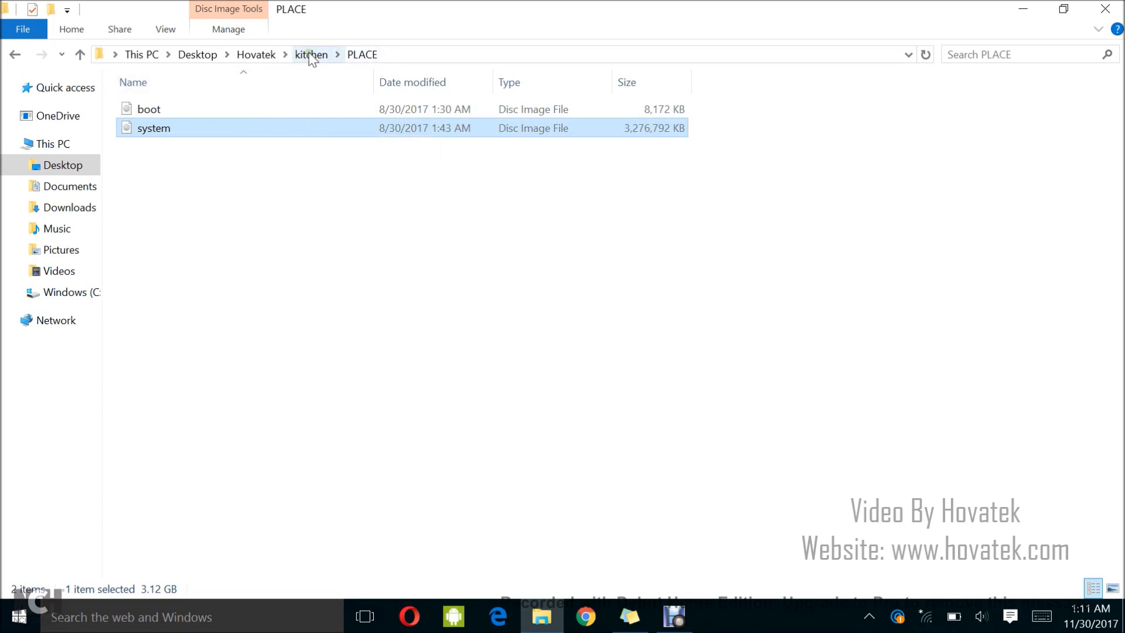
{"action": "left_click", "coordinate": [310, 54]}
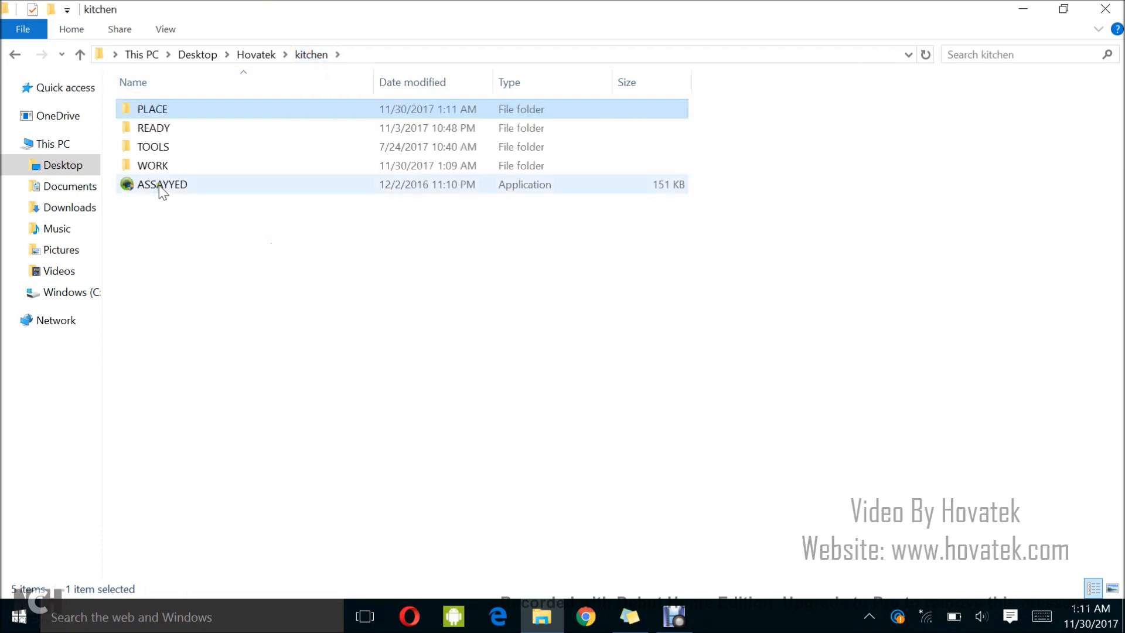
Launch the ASSAYYED application and move its console beside the folder list
{"action": "left_click", "coordinate": [157, 184]}
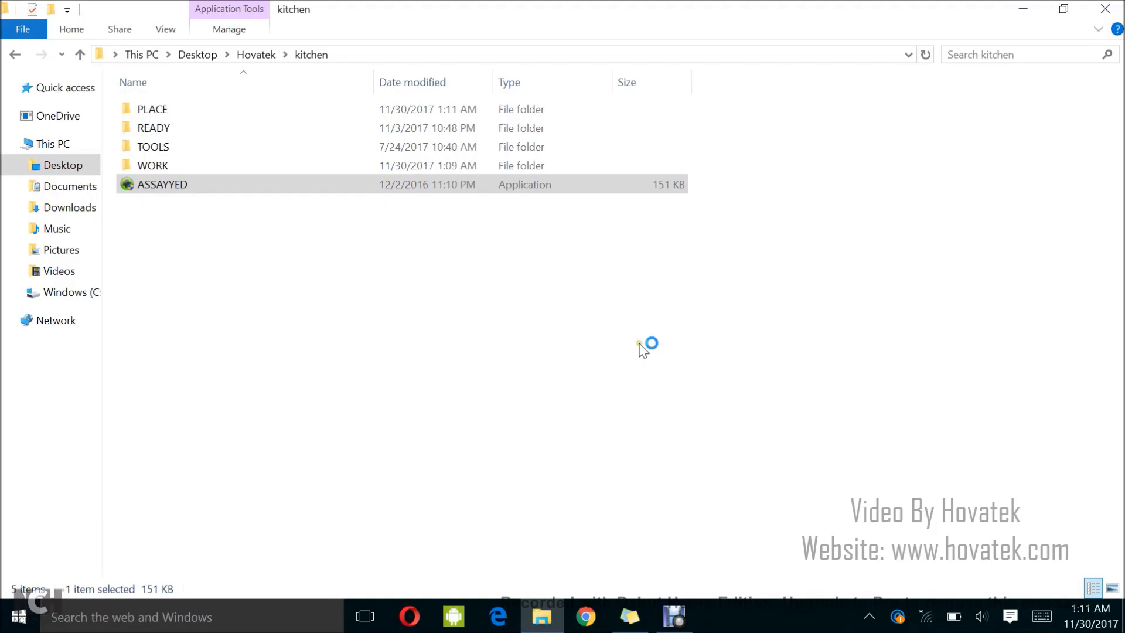
{"action": "double_click", "coordinate": [161, 184]}
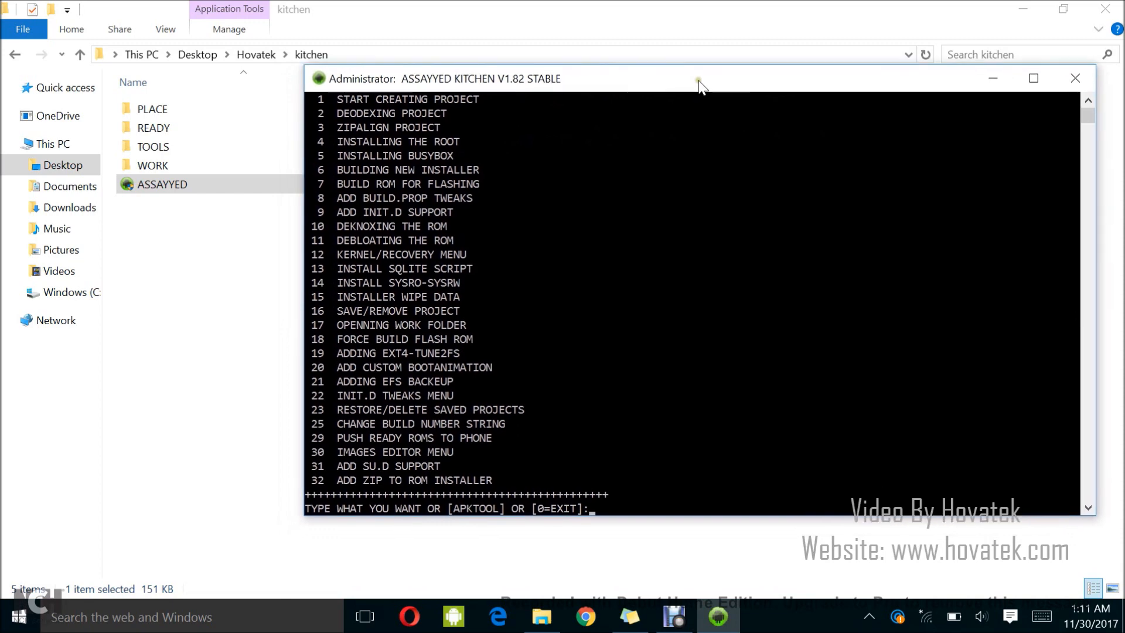
{"action": "left_click_drag", "start_coordinate": [700, 78], "coordinate": [670, 85]}
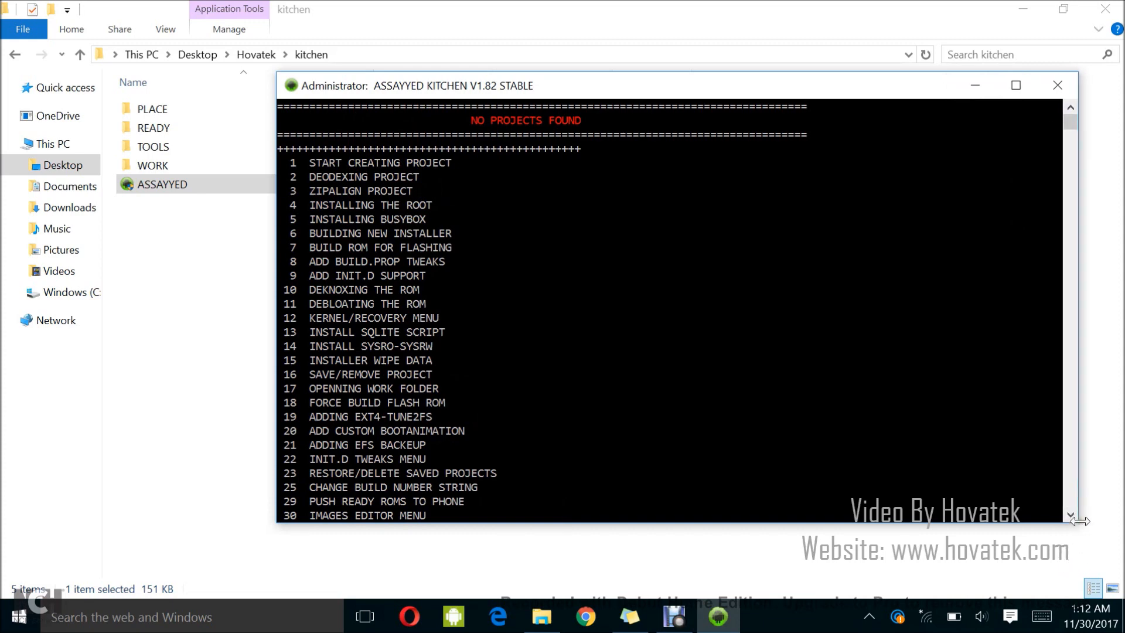
{"action": "mouse_move", "coordinate": [1074, 530]}
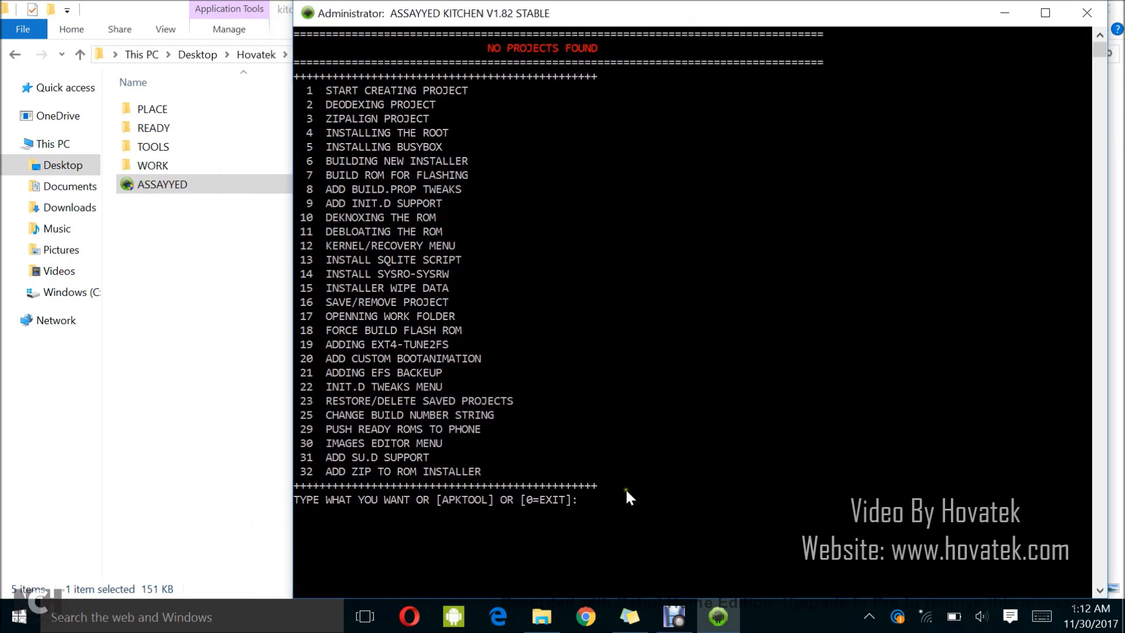
{"action": "mouse_move", "coordinate": [627, 500]}
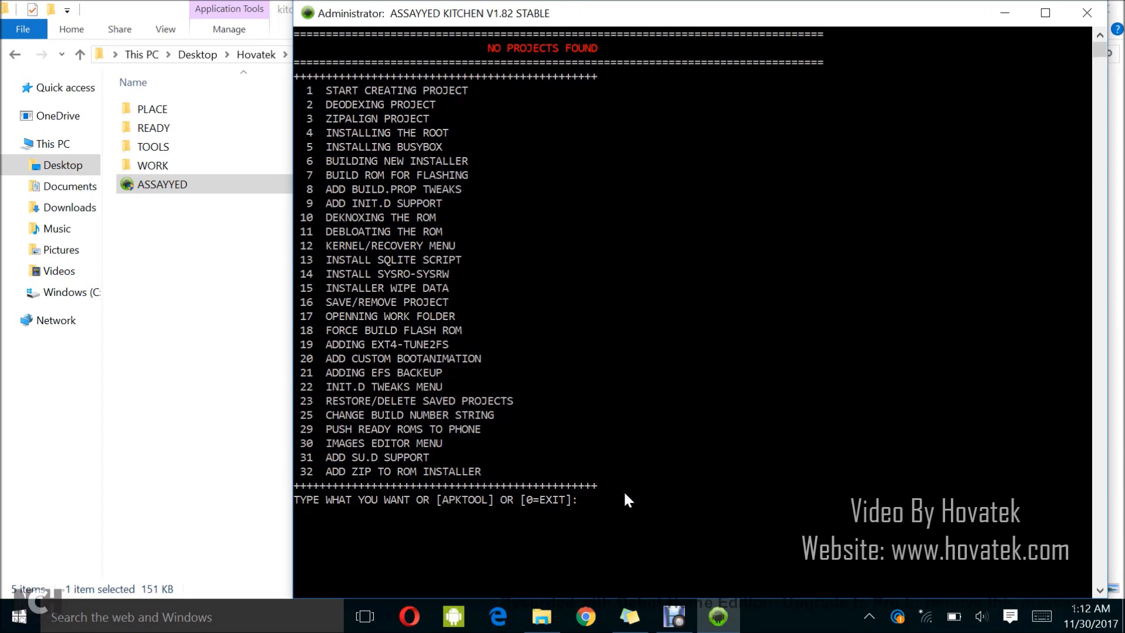
Choose option 1 to create a project, accept PLACE as source, and pick STOCK IMG ROM (1)
{"action": "type", "text": "1"}
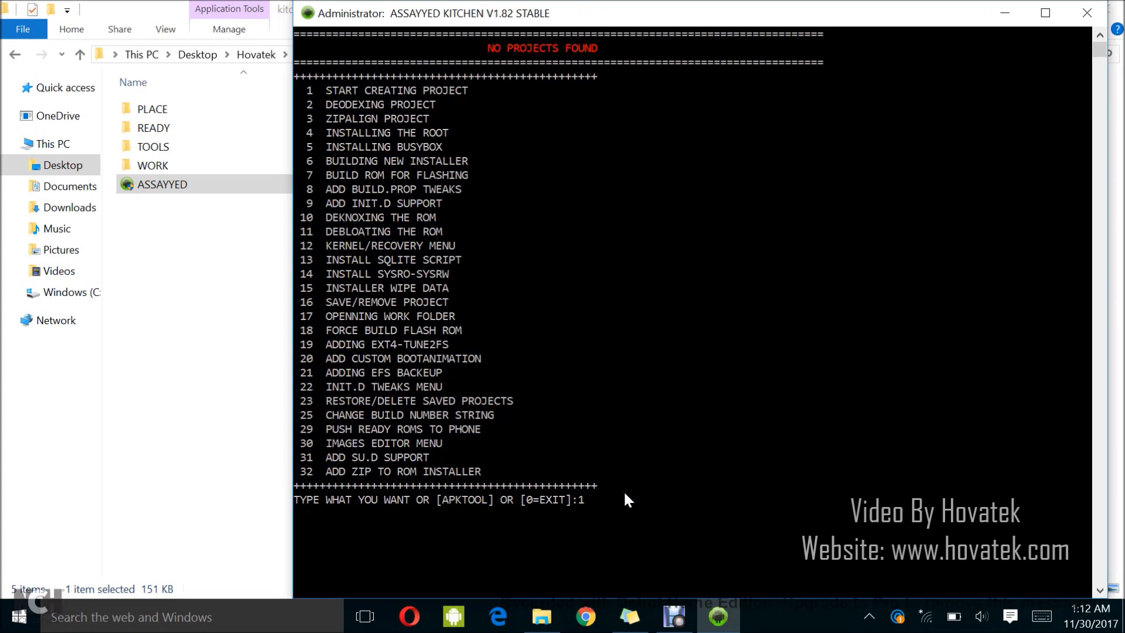
{"action": "key", "text": "Enter"}
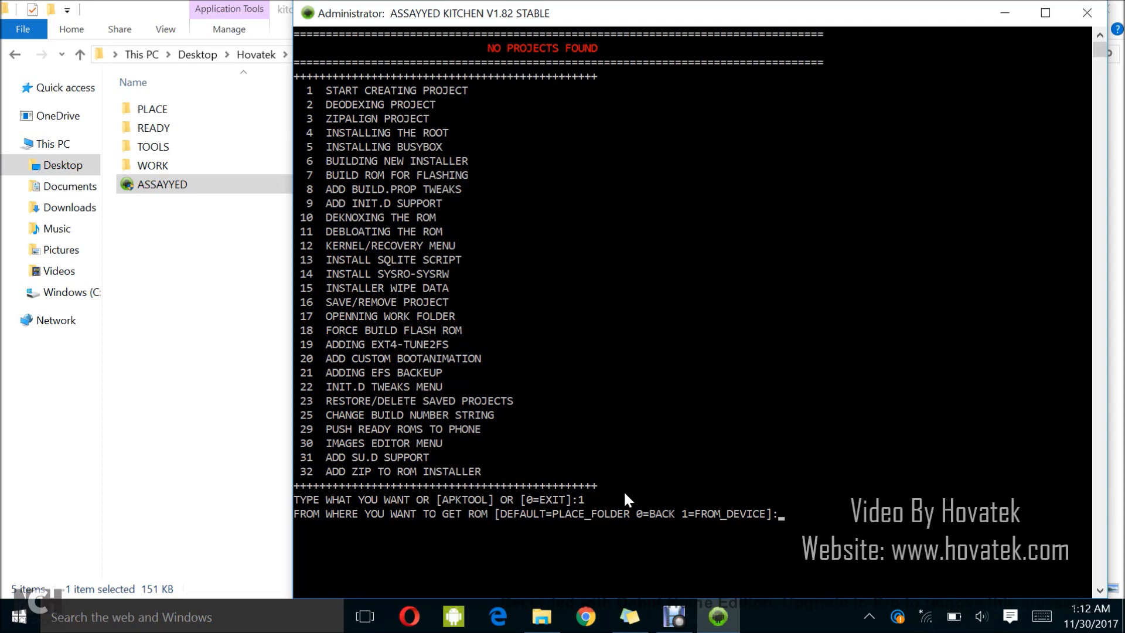
{"action": "mouse_move", "coordinate": [666, 575]}
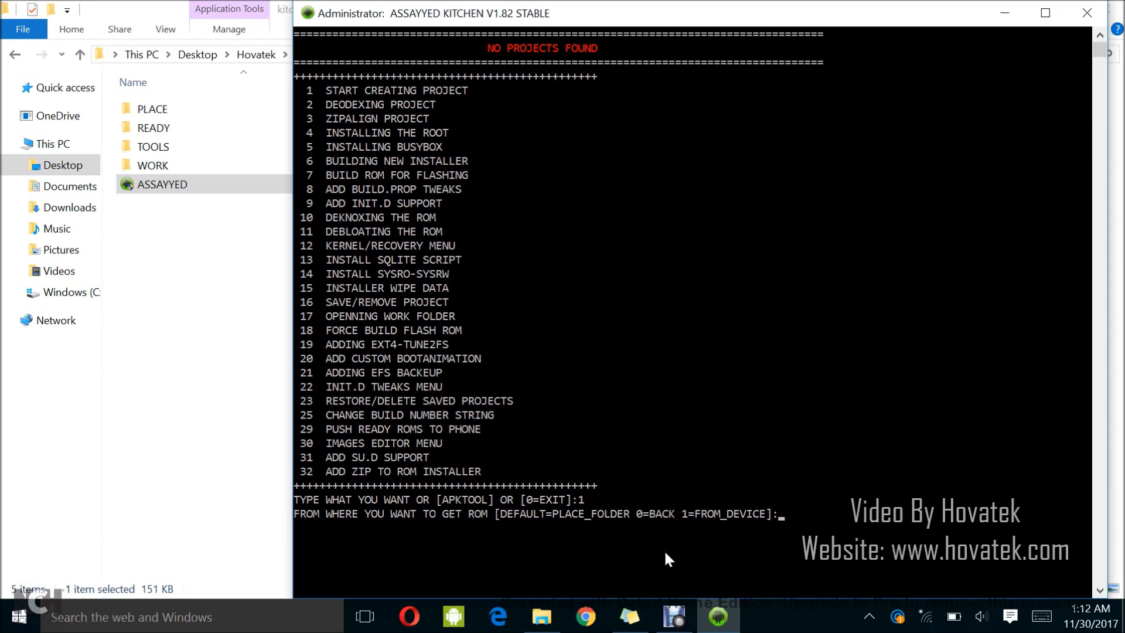
{"action": "key", "text": "enter"}
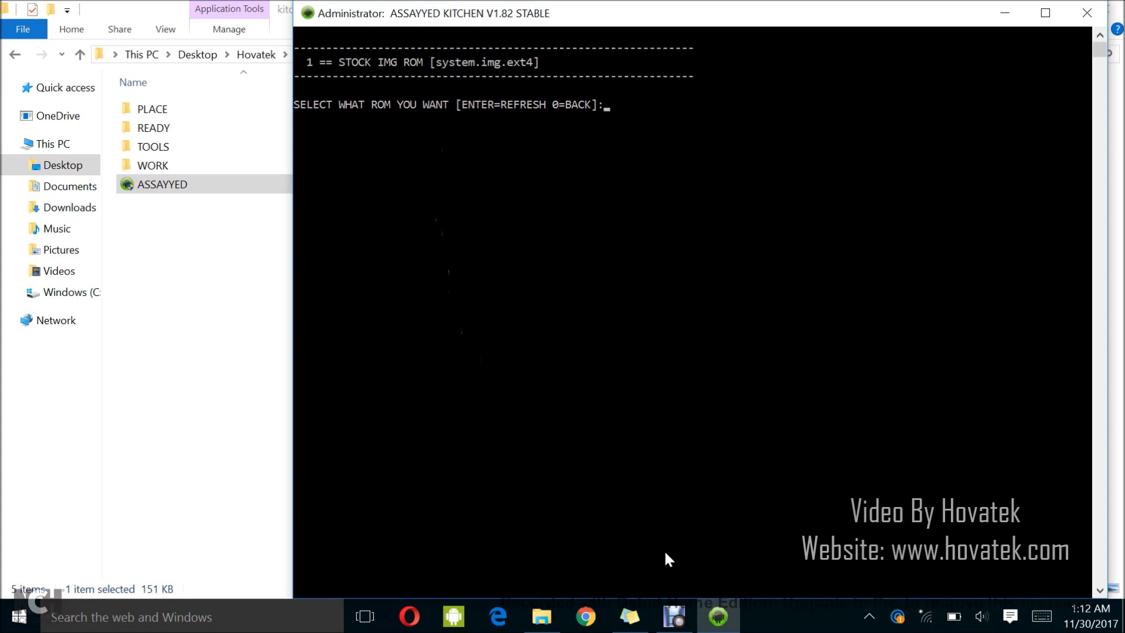
{"action": "type", "text": "1"}
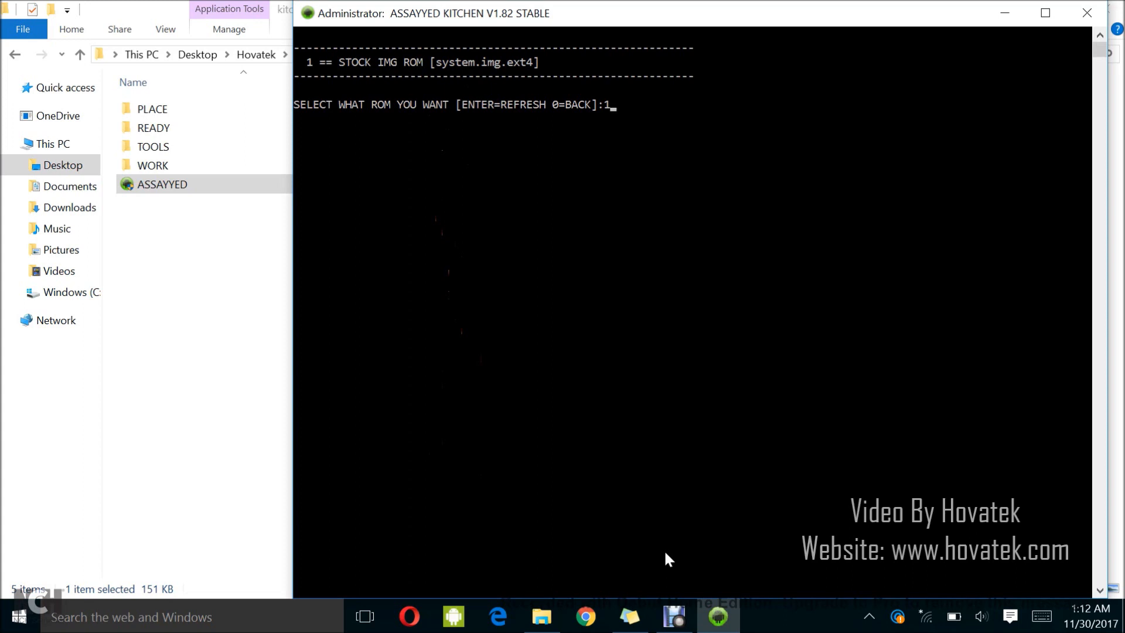
{"action": "mouse_move", "coordinate": [313, 71]}
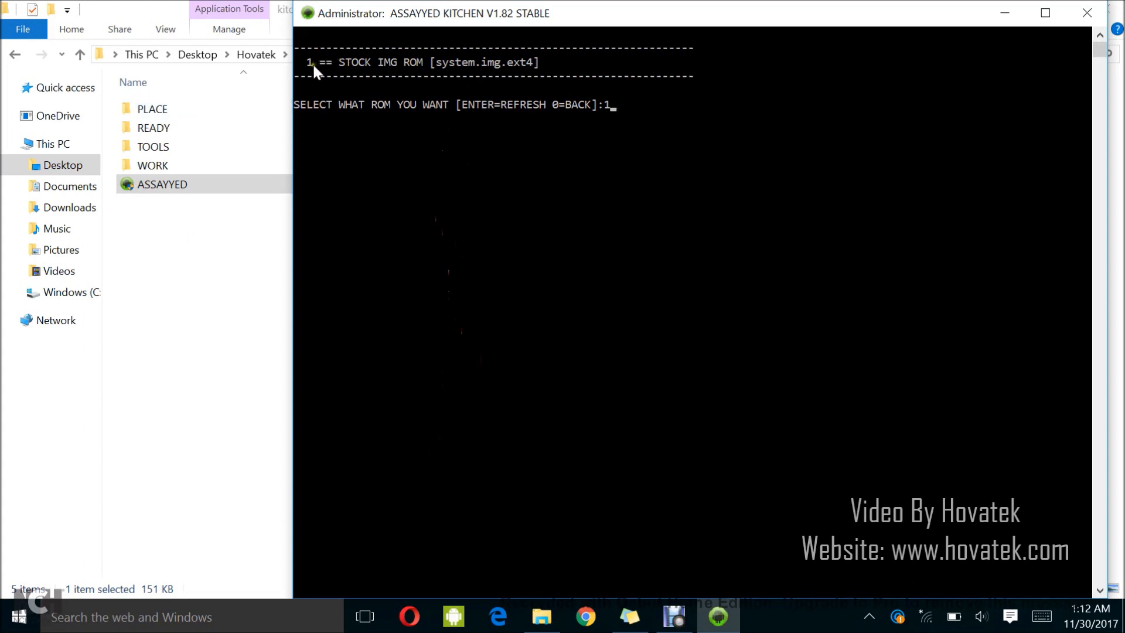
{"action": "key", "text": "Enter"}
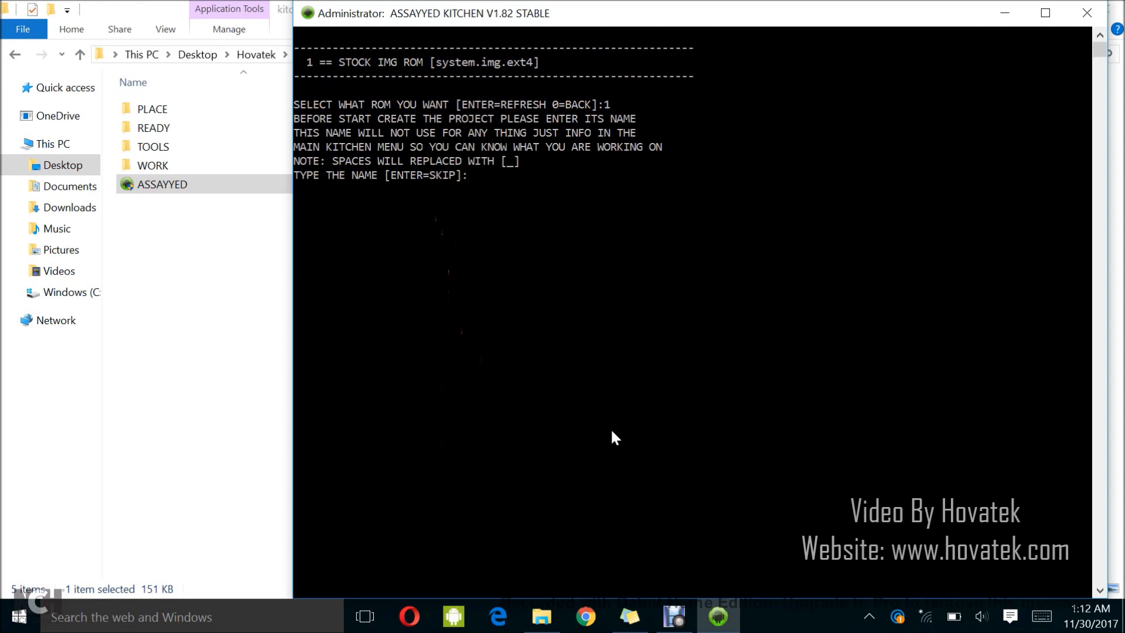
Enter the project name Hovatek ROM so boot.img and system.img.ext4 get copied
{"action": "type", "text": "Ho"}
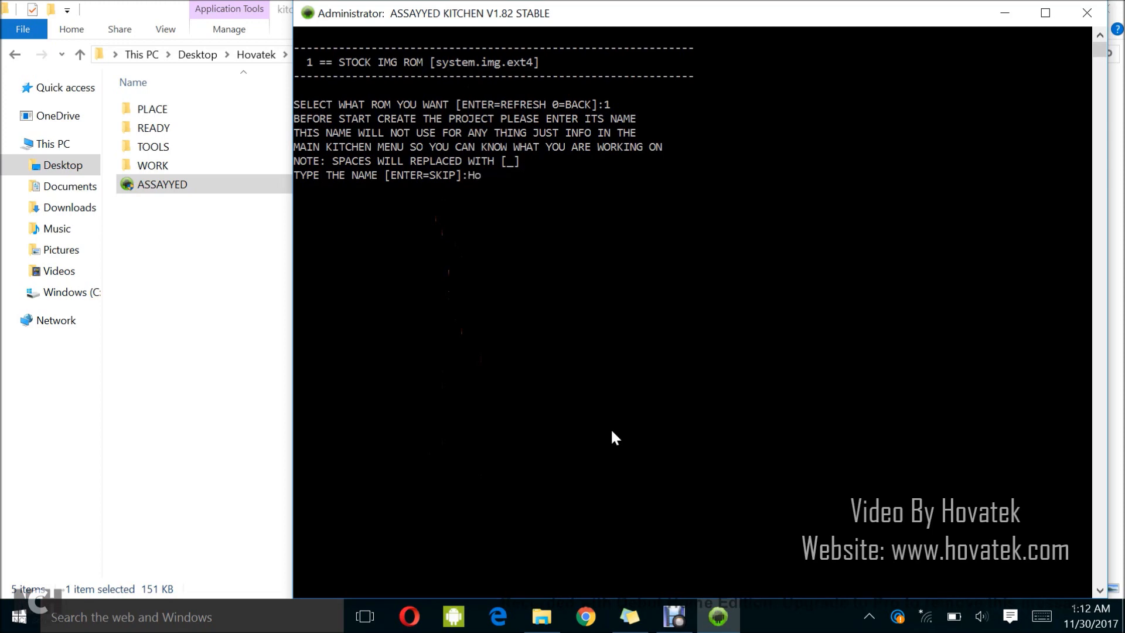
{"action": "type", "text": "vatek ROM"}
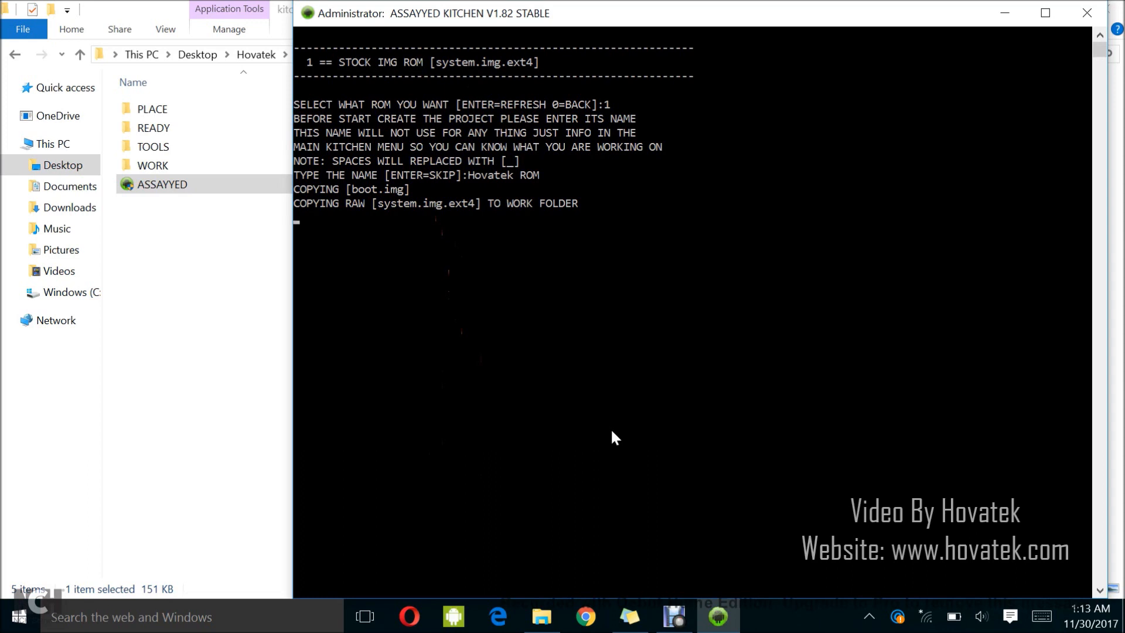
{"action": "mouse_move", "coordinate": [384, 177]}
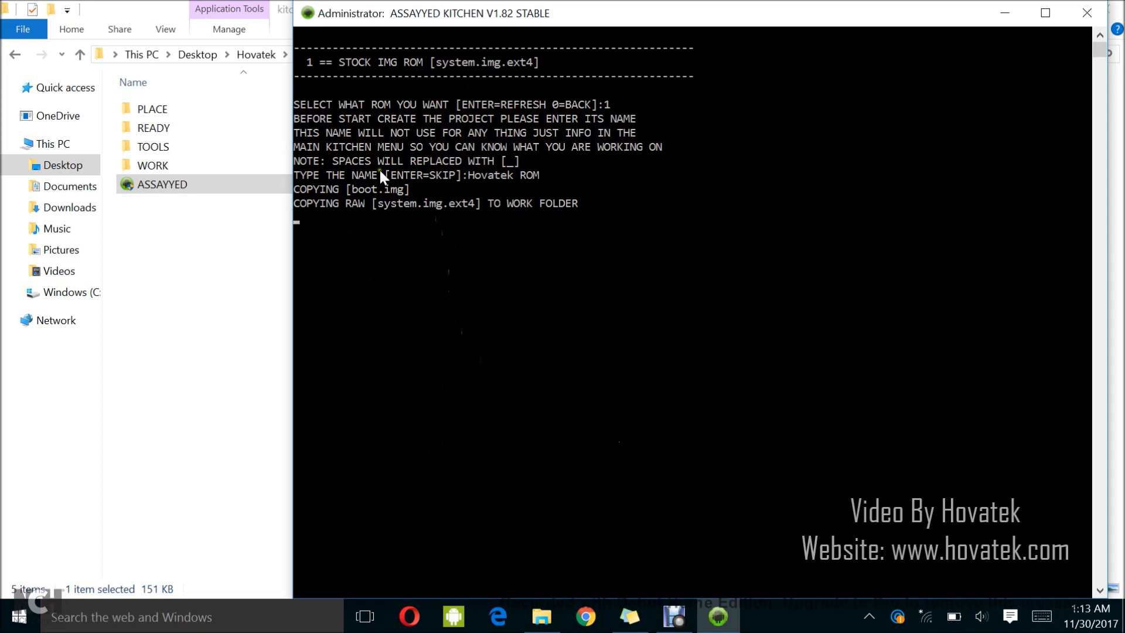
{"action": "mouse_move", "coordinate": [438, 206]}
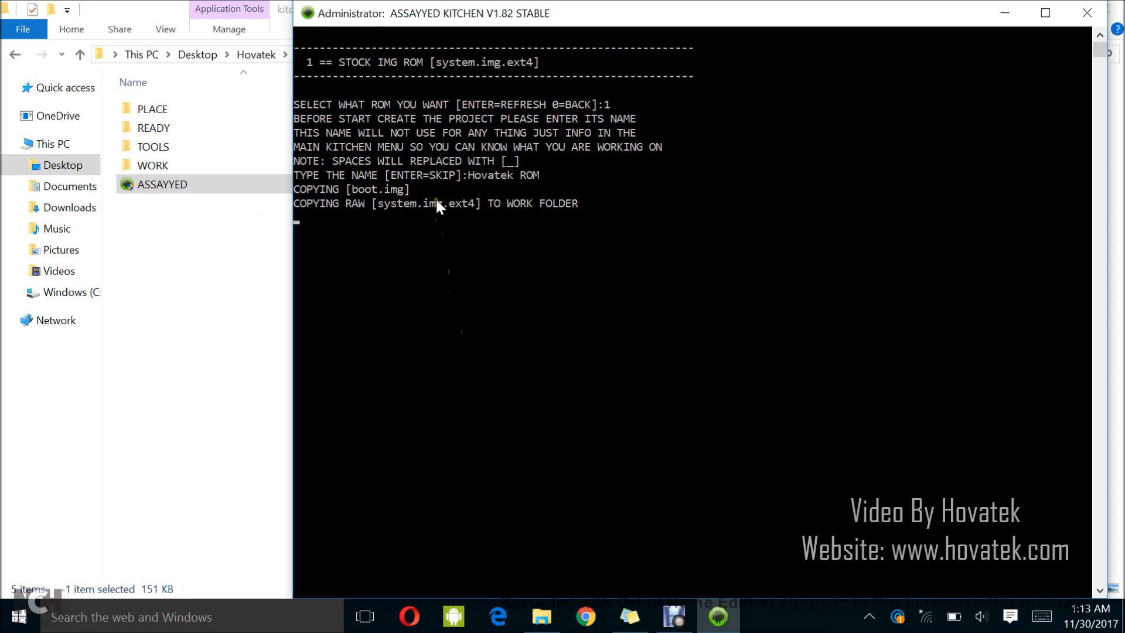
{"action": "mouse_move", "coordinate": [366, 239]}
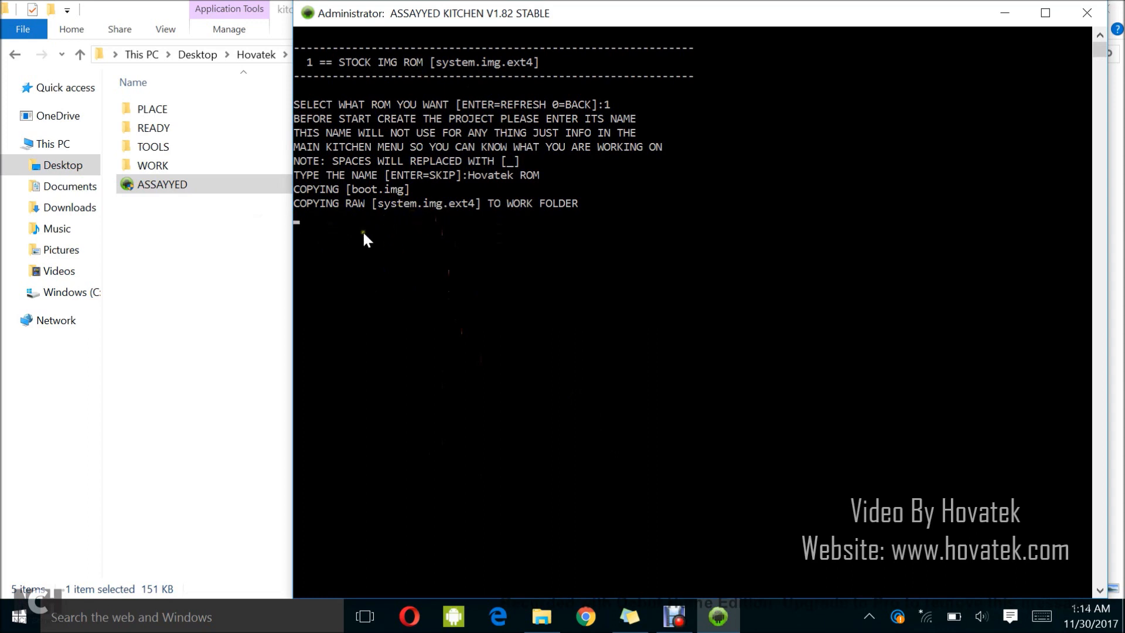
{"action": "mouse_move", "coordinate": [407, 249]}
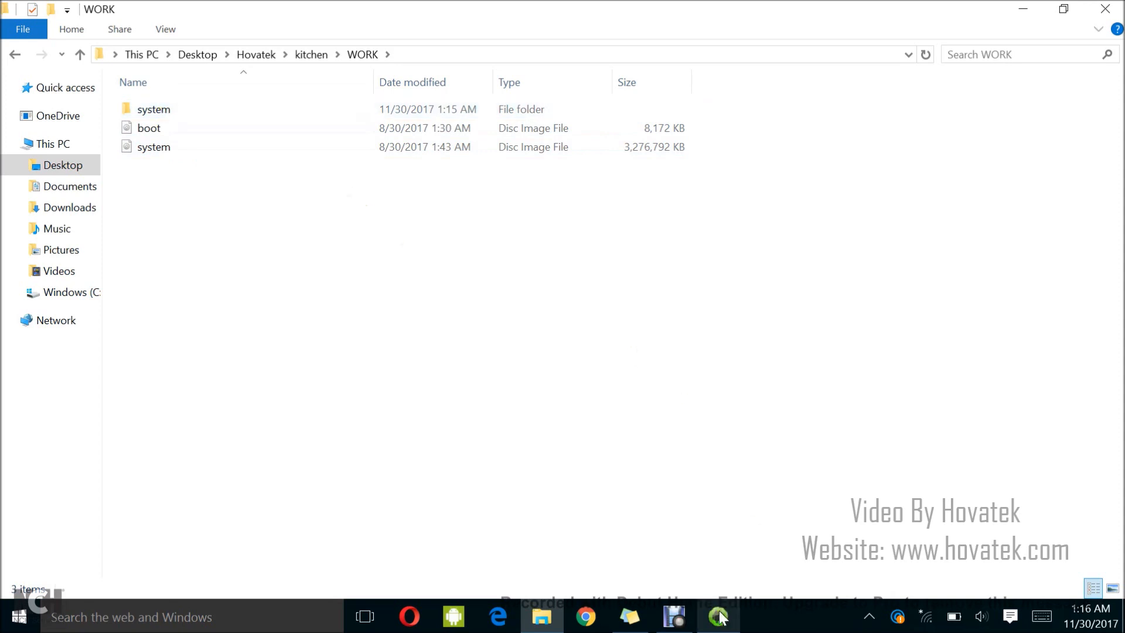
Switch back to the kitchen window from the WORK folder view
{"action": "left_click", "coordinate": [718, 617]}
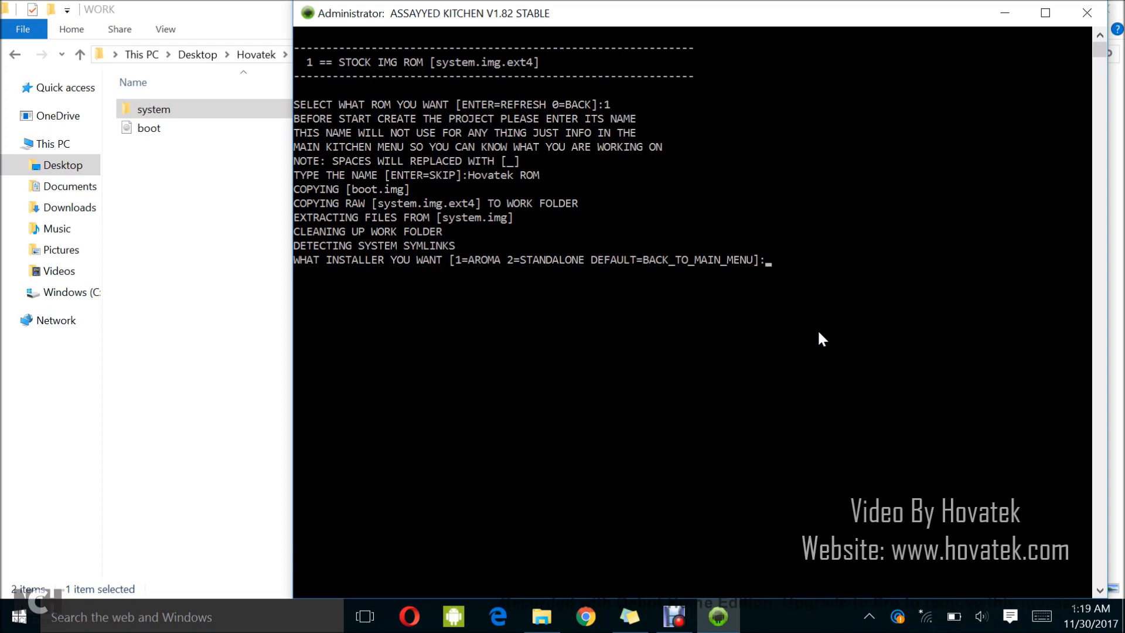
Choose installer option 2 (STANDALONE) and name the ROM Hovatek ROM
{"action": "type", "text": "2"}
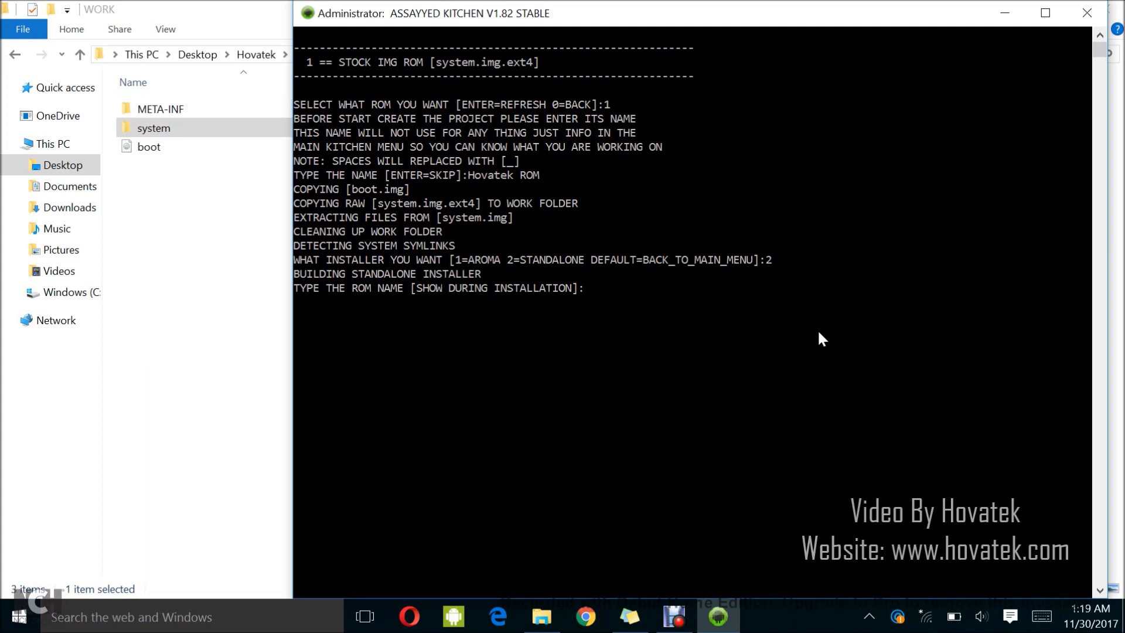
{"action": "type", "text": "Hovatek ROM"}
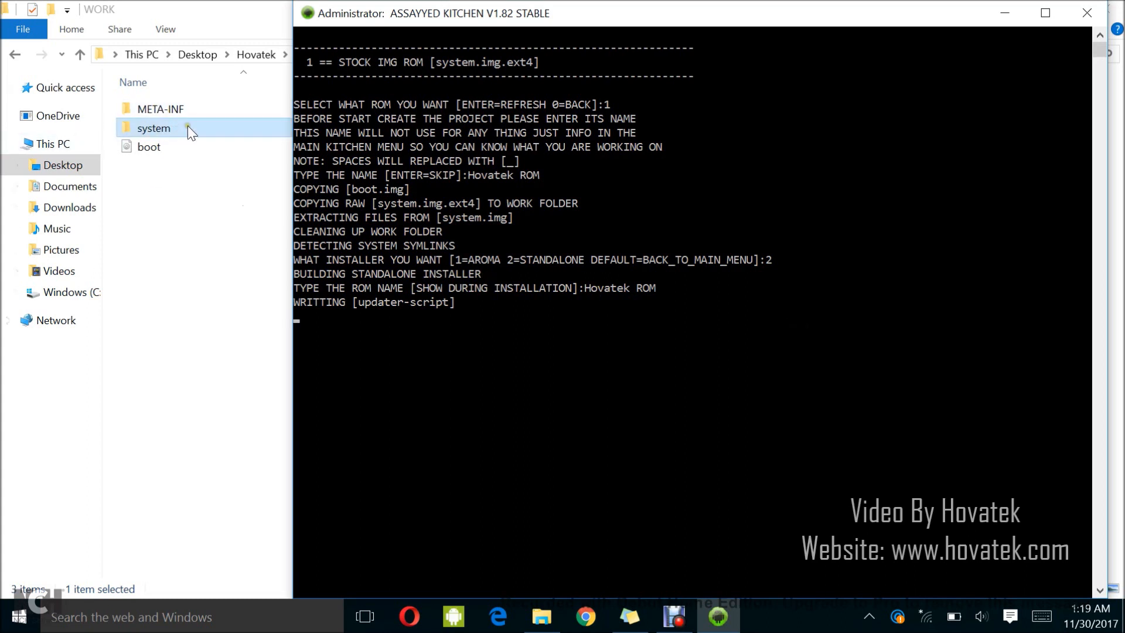
{"action": "mouse_move", "coordinate": [200, 283]}
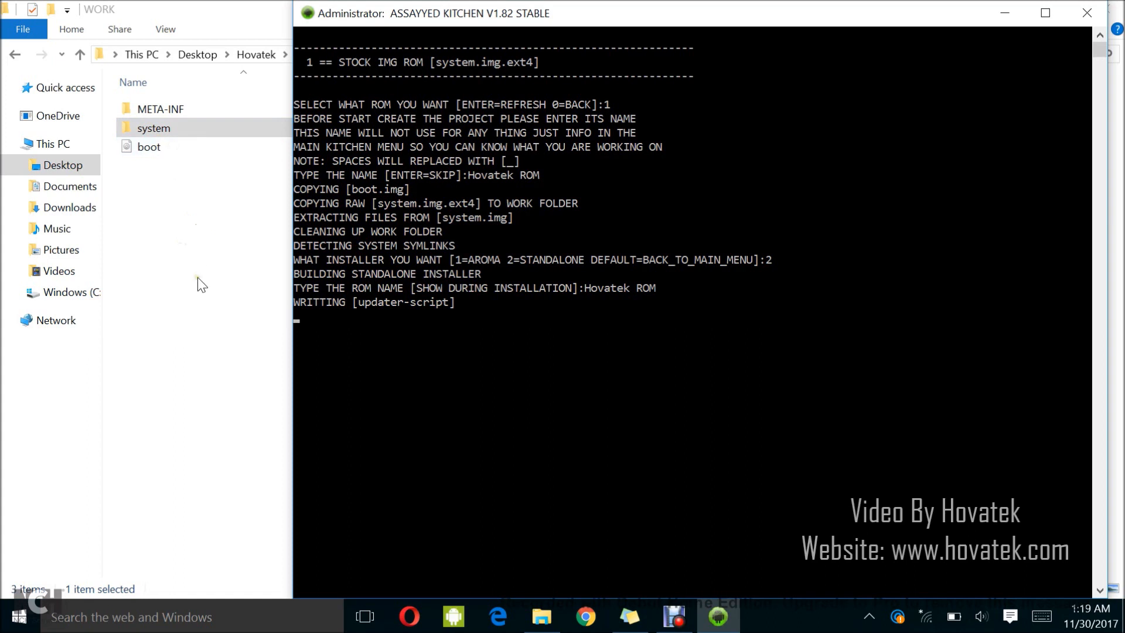
{"action": "mouse_move", "coordinate": [471, 446]}
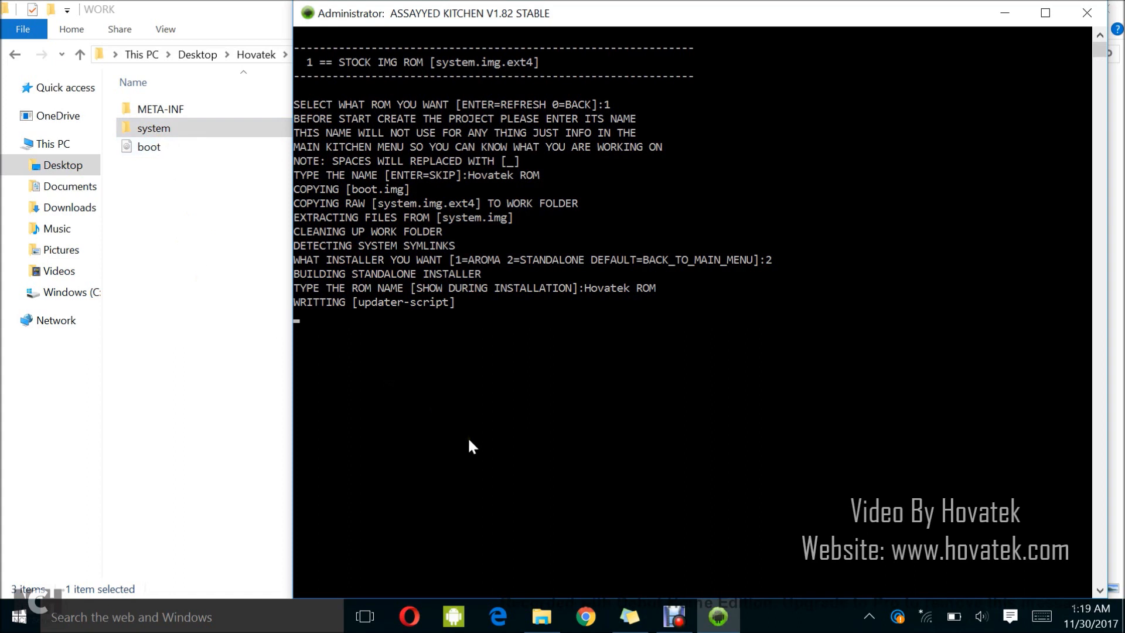
{"action": "mouse_move", "coordinate": [528, 432]}
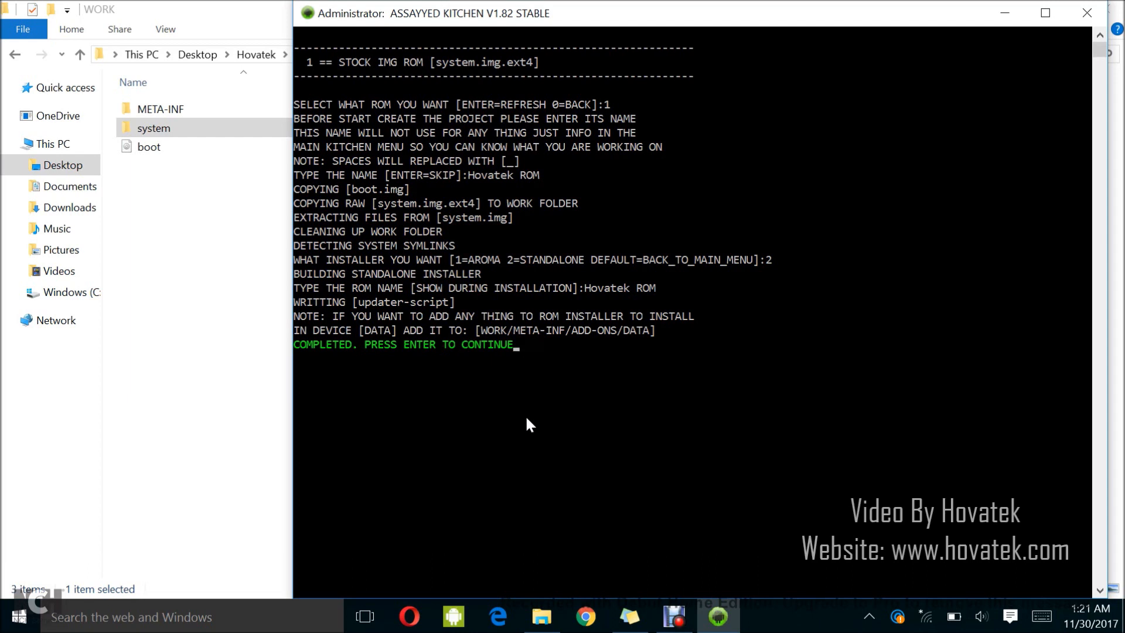
Continue past the COMPLETED message to the itel P51 project dashboard
{"action": "key", "text": "enter"}
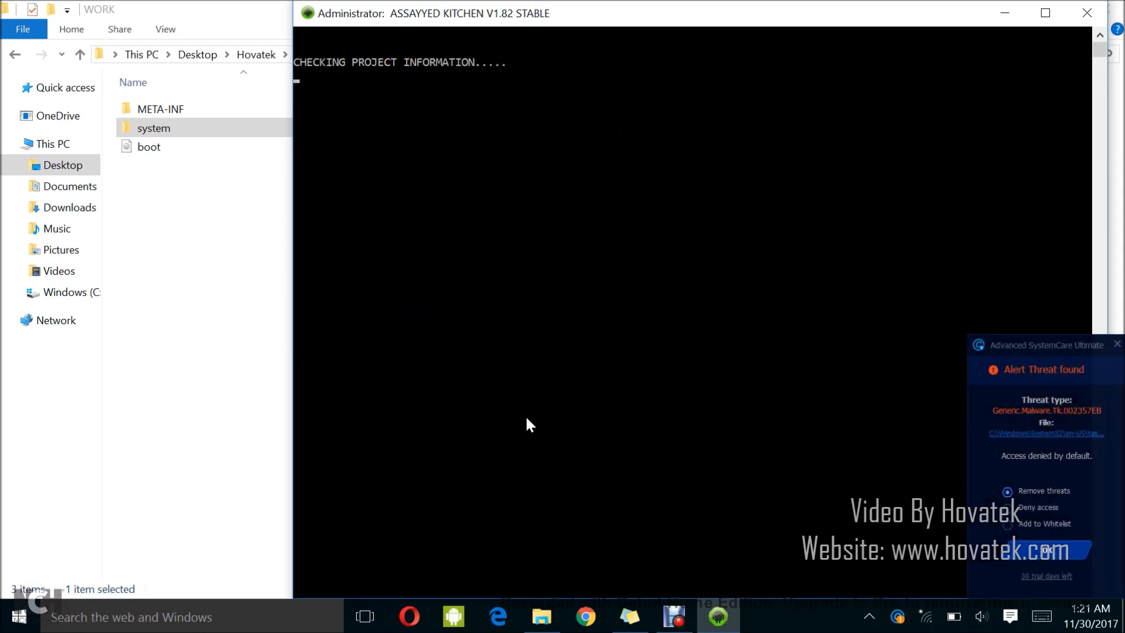
{"action": "left_click", "coordinate": [1052, 550]}
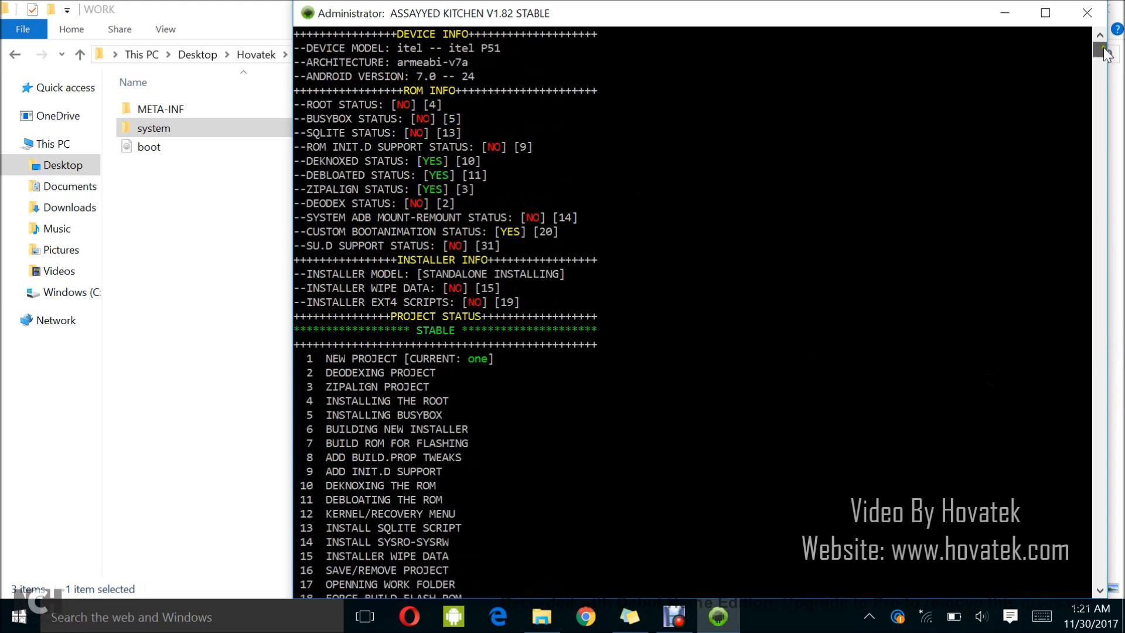
{"action": "mouse_move", "coordinate": [717, 188]}
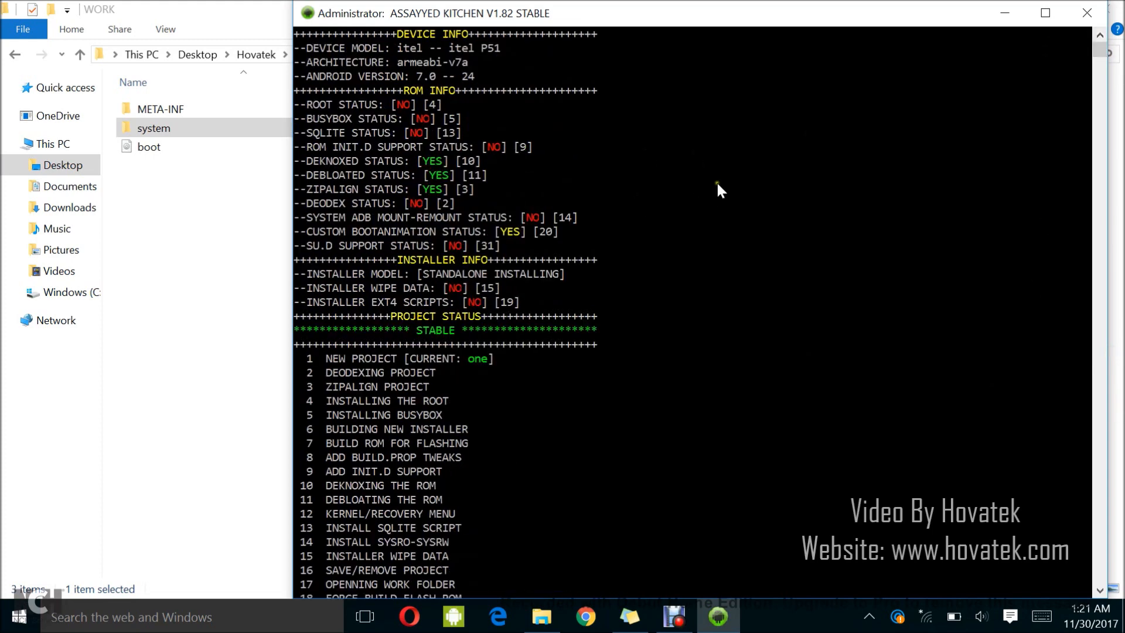
{"action": "mouse_move", "coordinate": [297, 298]}
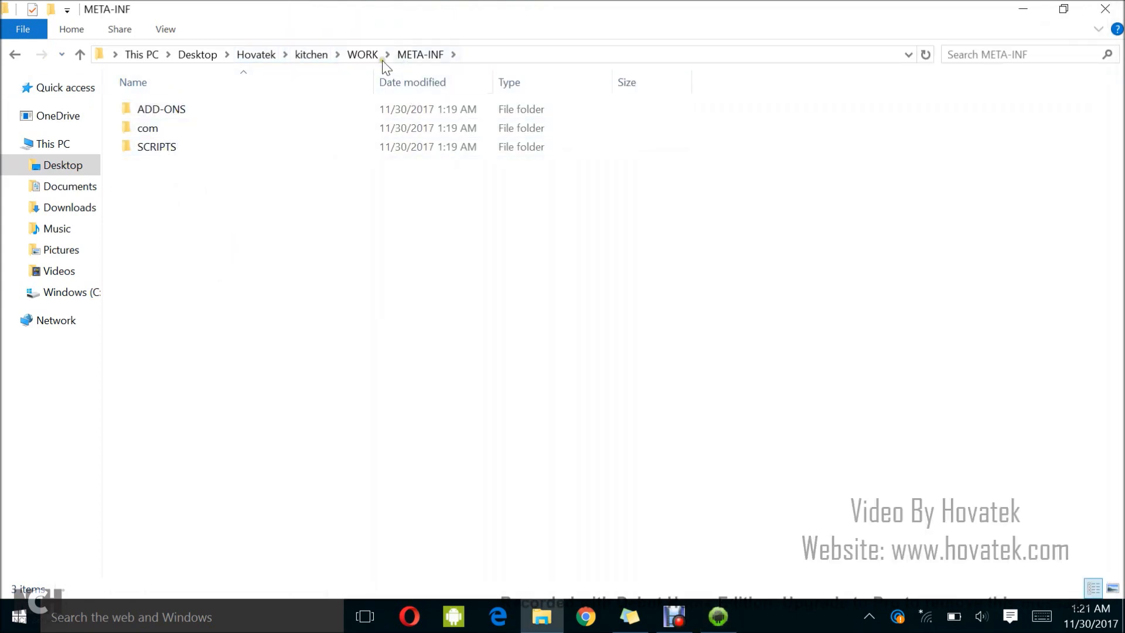
{"action": "left_click", "coordinate": [362, 55]}
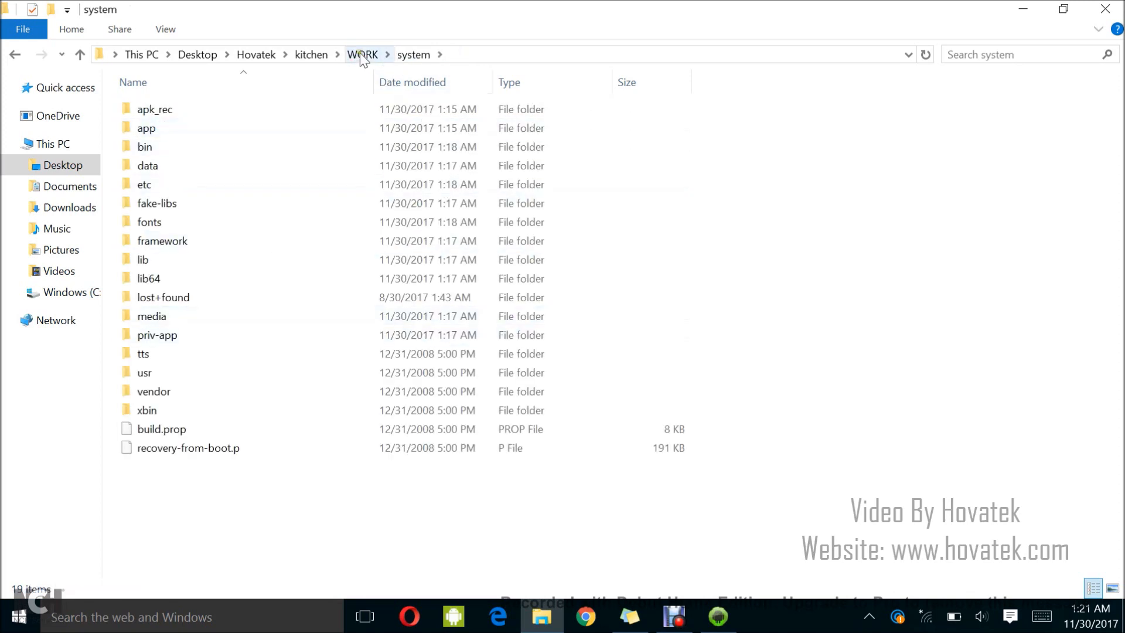
{"action": "left_click", "coordinate": [363, 54]}
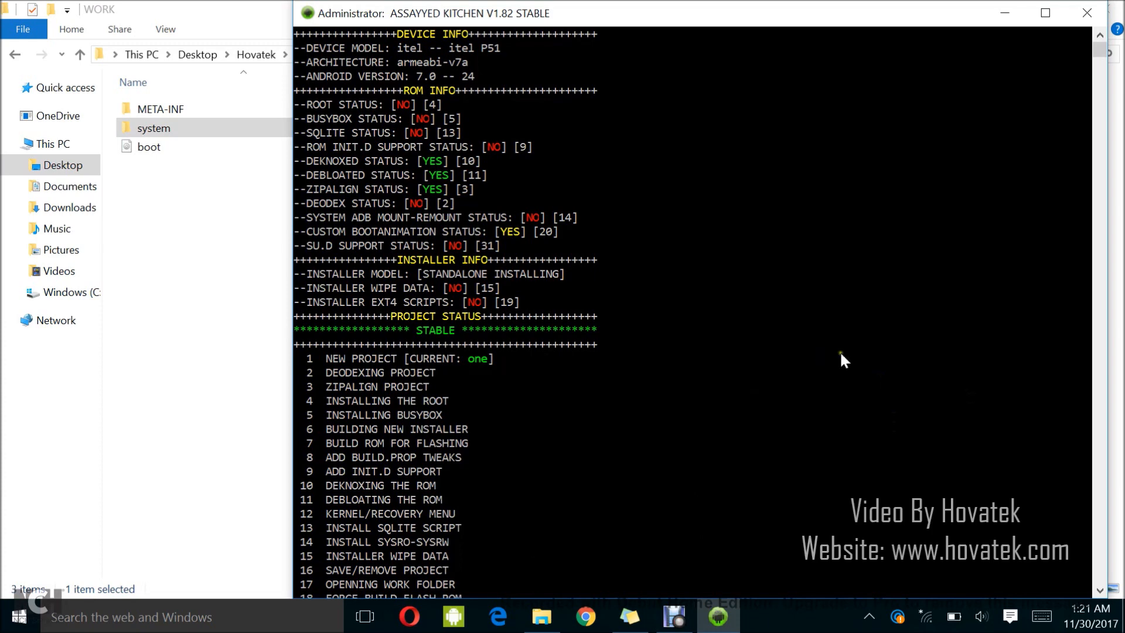
{"action": "mouse_move", "coordinate": [850, 366]}
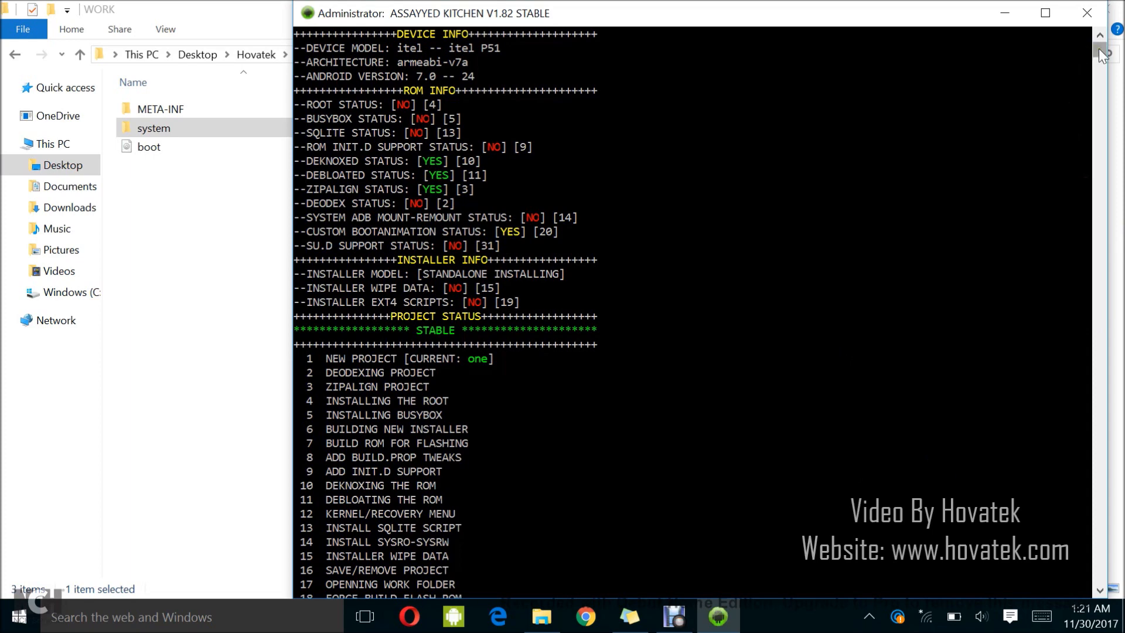
{"action": "scroll", "scroll_direction": "down", "scroll_amount": 3}
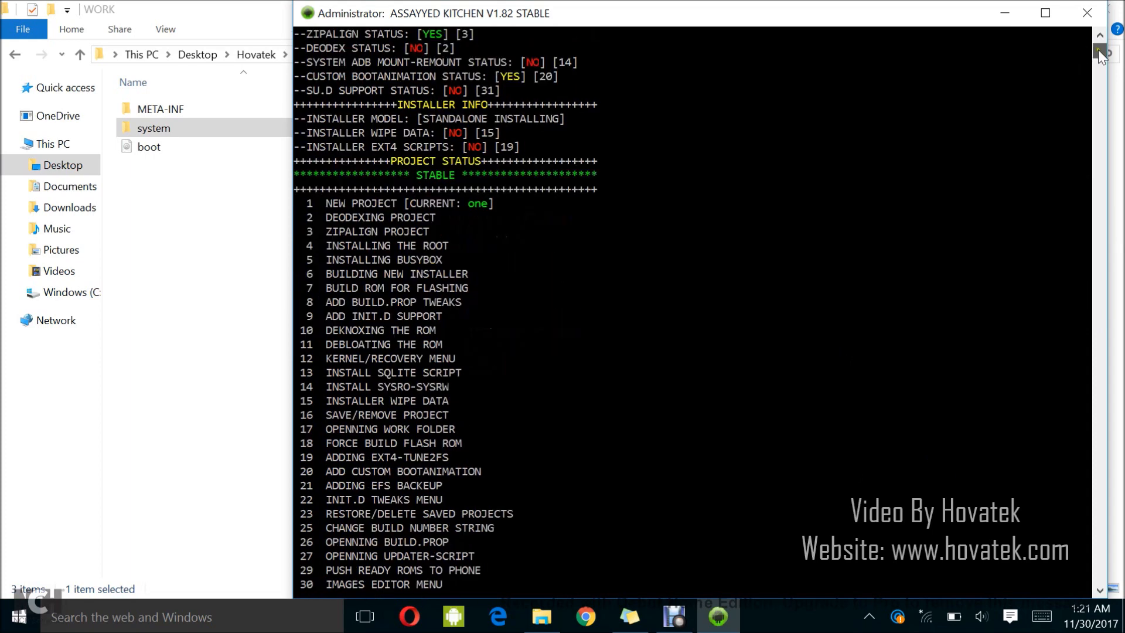
{"action": "scroll", "scroll_direction": "down", "scroll_amount": 3}
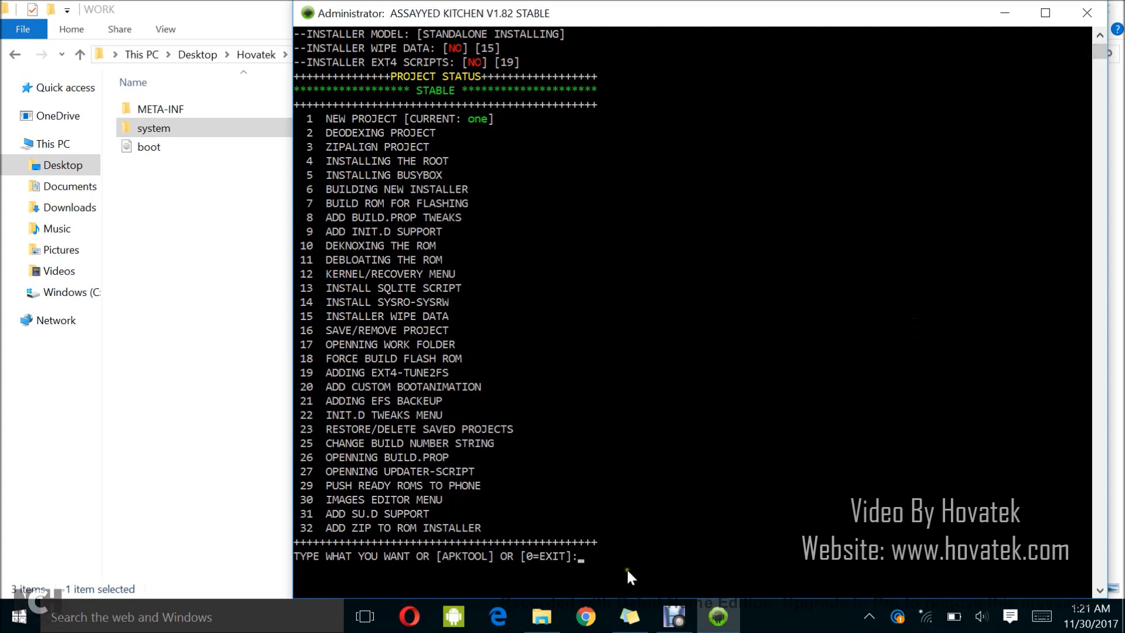
{"action": "mouse_move", "coordinate": [604, 574]}
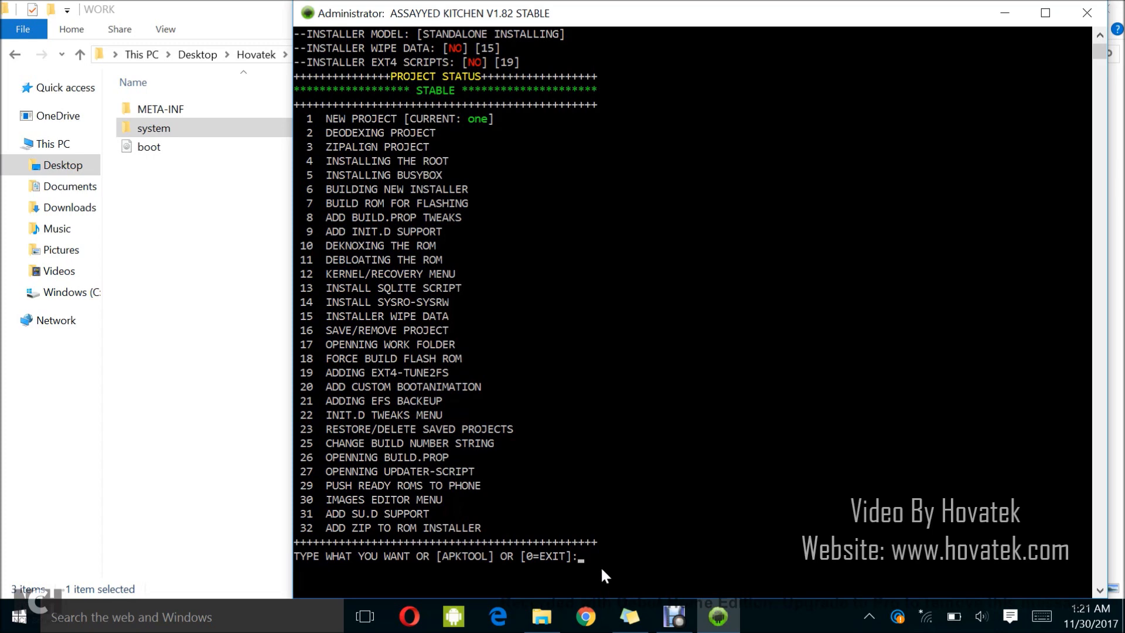
{"action": "mouse_move", "coordinate": [442, 218]}
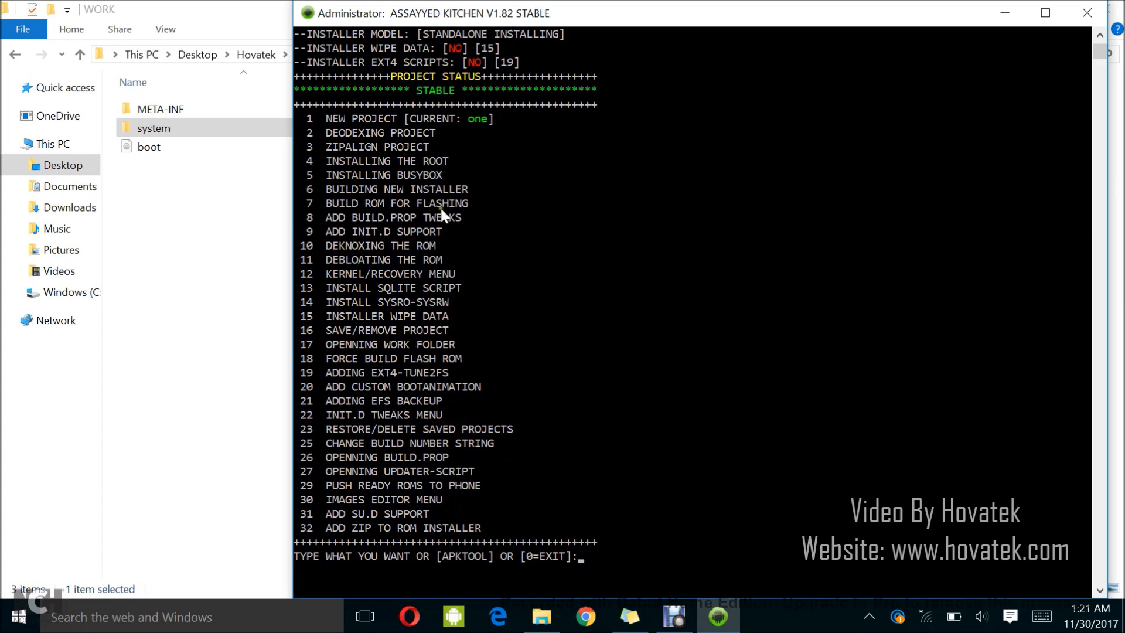
{"action": "left_click", "coordinate": [385, 203]}
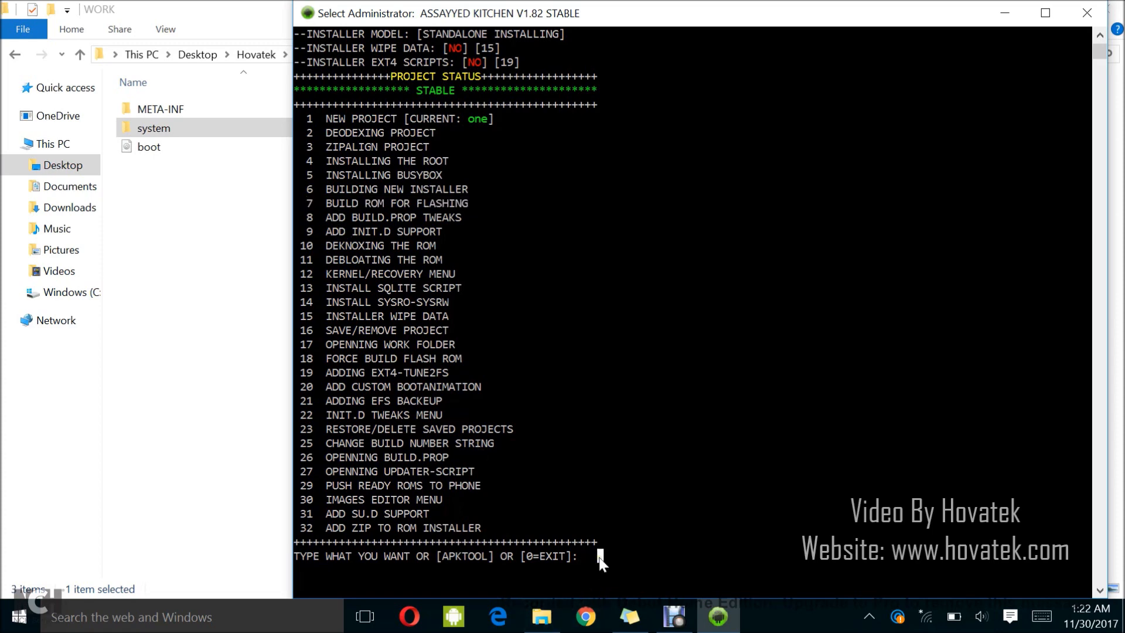
Choose option 7 BUILD ROM FOR FLASHING, then build method 3 (RAW)
{"action": "type", "text": "7"}
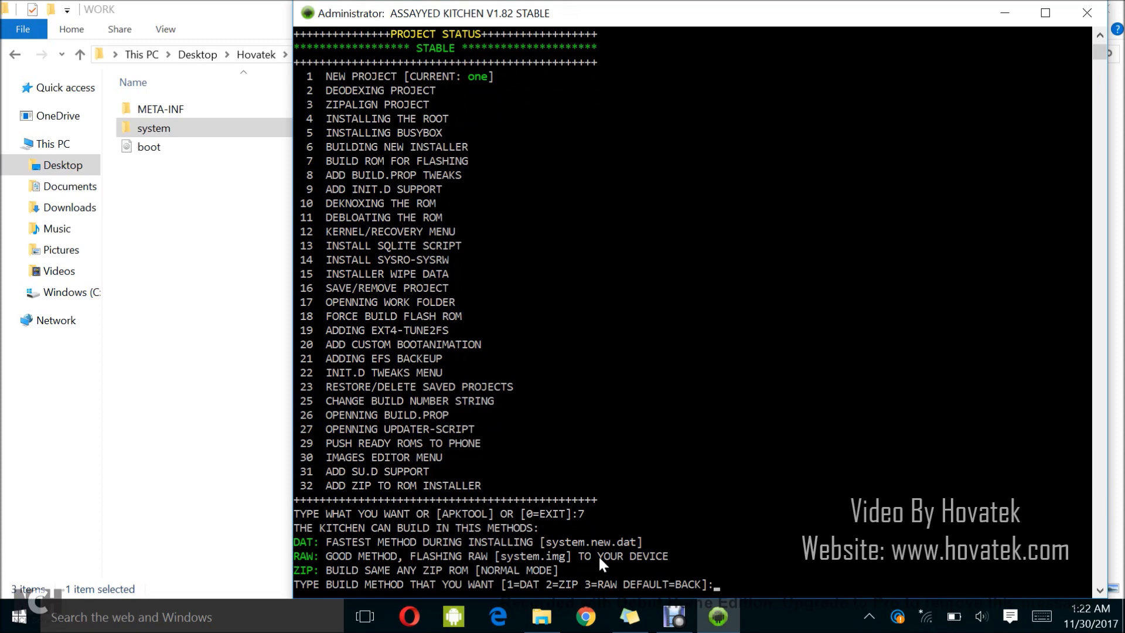
{"action": "mouse_move", "coordinate": [860, 603]}
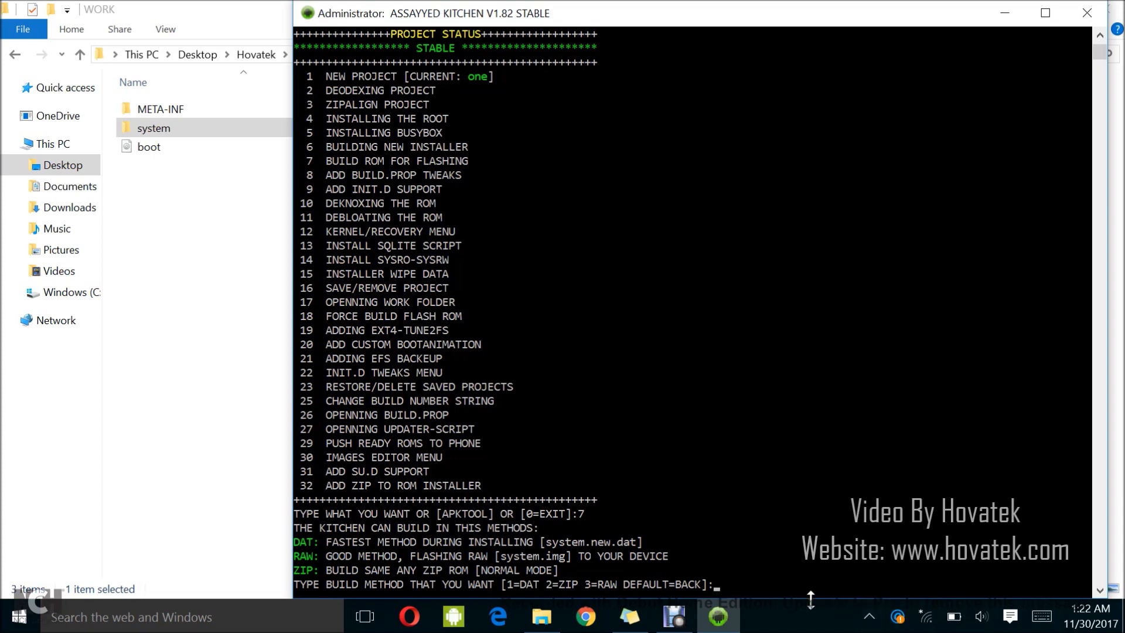
{"action": "type", "text": "3"}
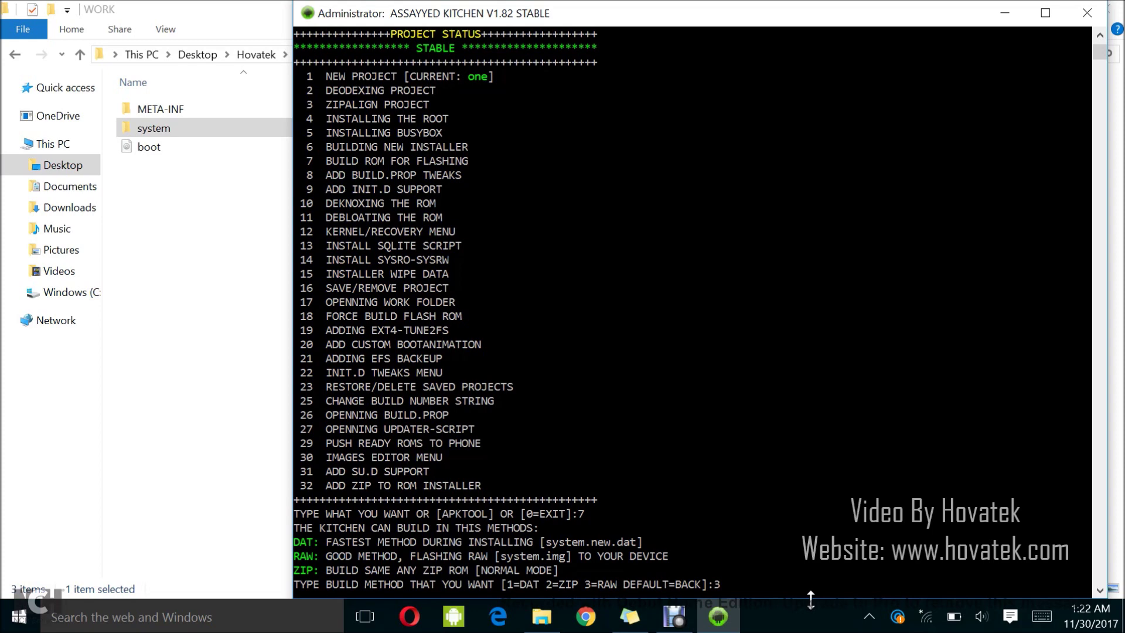
{"action": "type", "text": "3"}
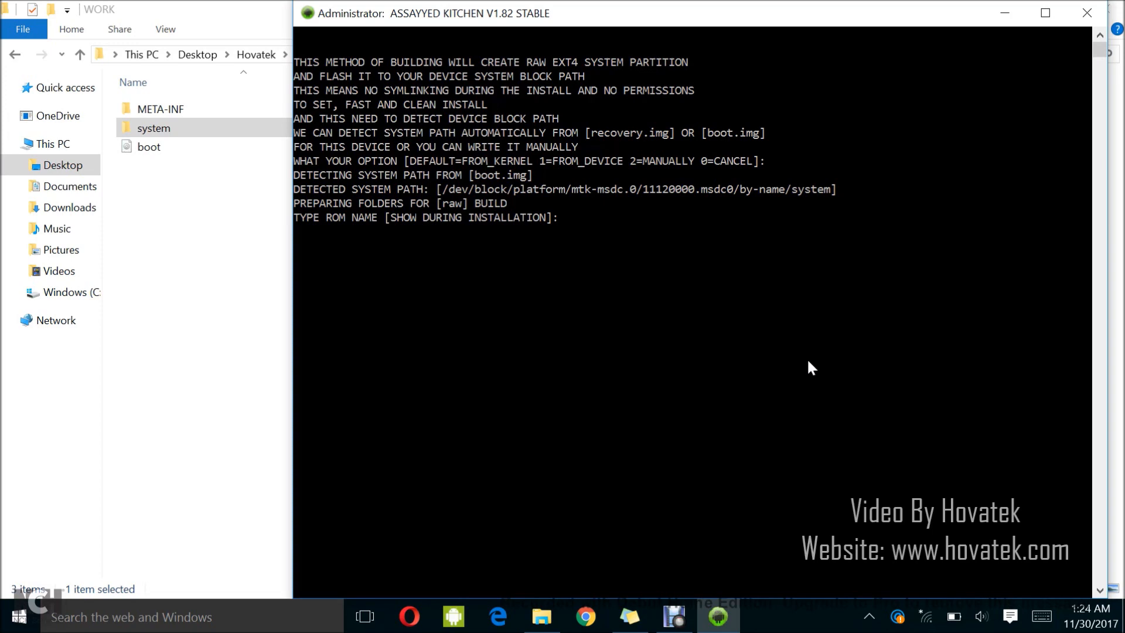
Name the raw build's ROM Hovatek ROM and continue the build
{"action": "type", "text": "Hovatek ROM"}
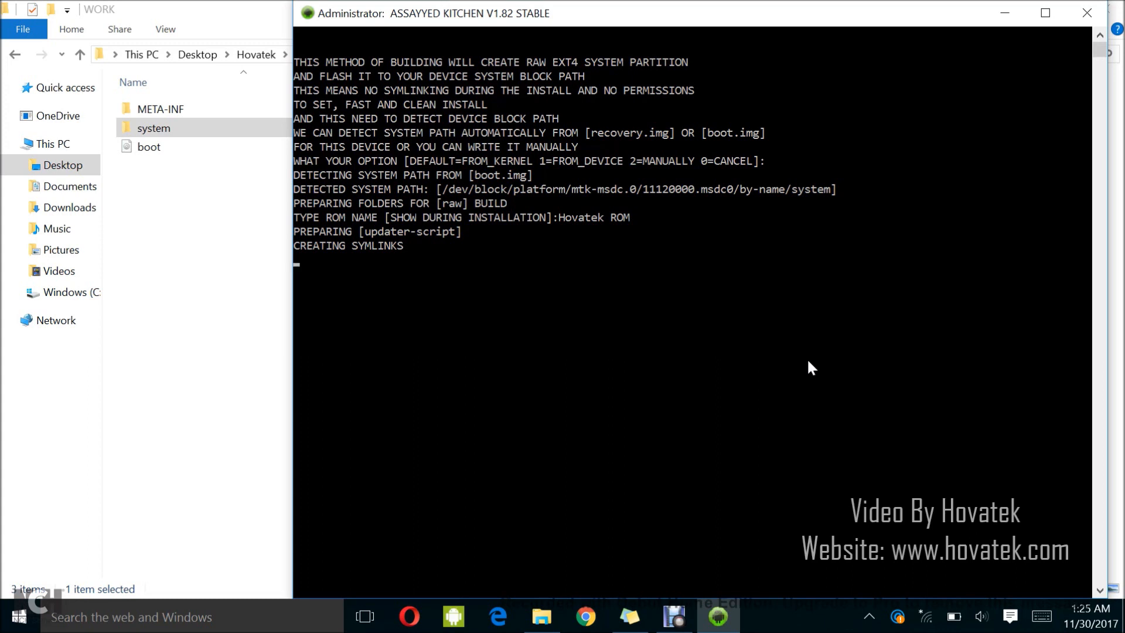
{"action": "key", "text": "enter"}
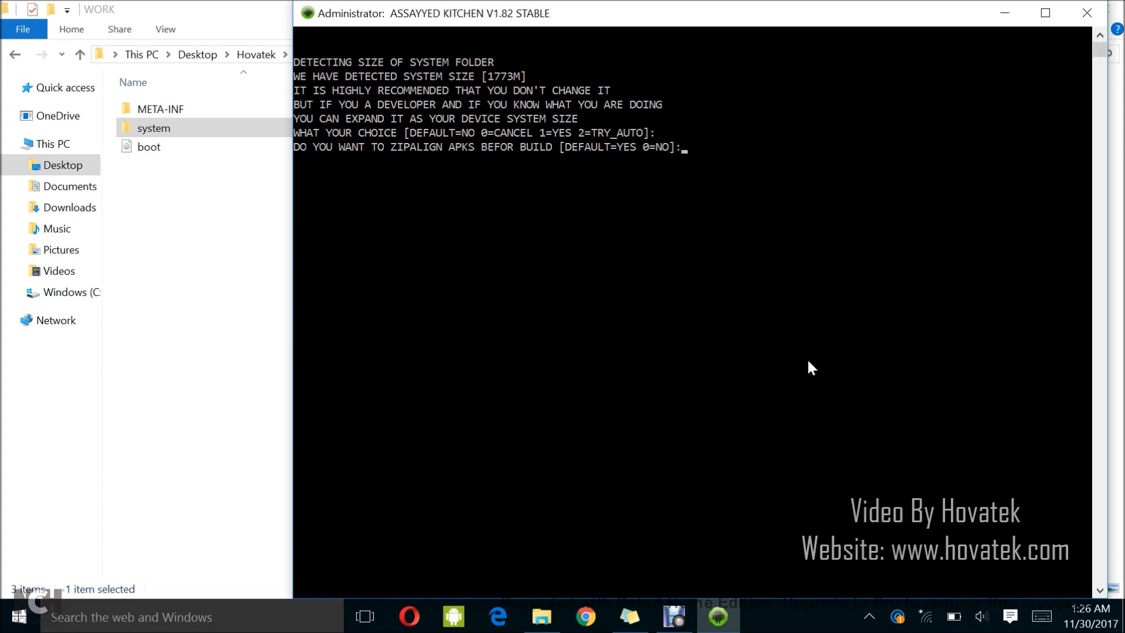
Answer 0 to skip zipaligning APKs and start creating system.img
{"action": "type", "text": "0"}
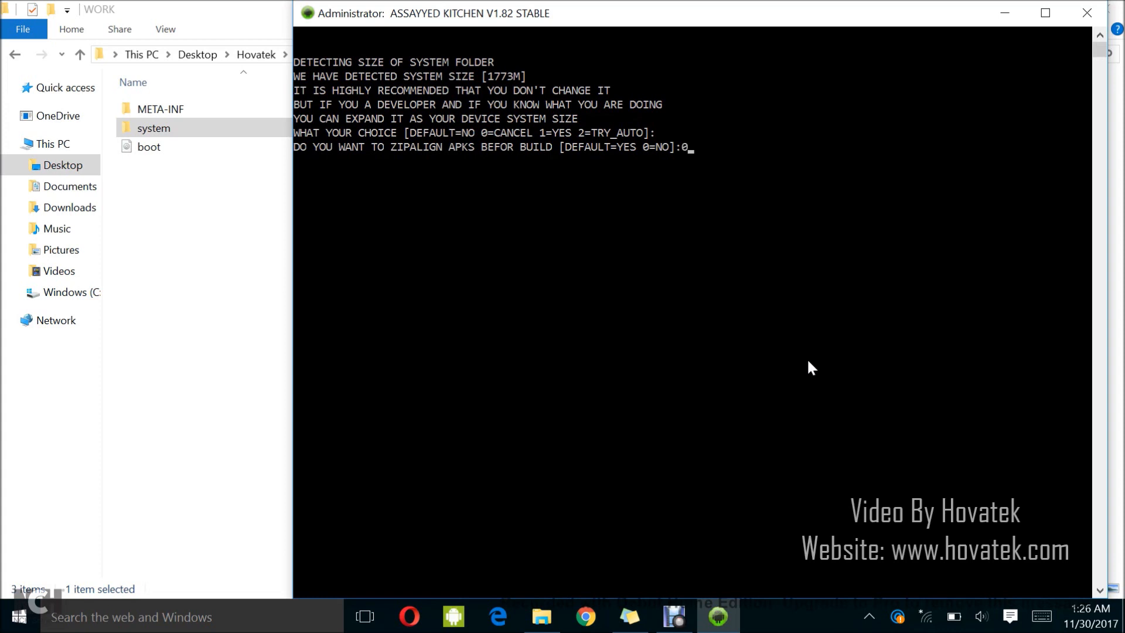
{"action": "key", "text": "Enter"}
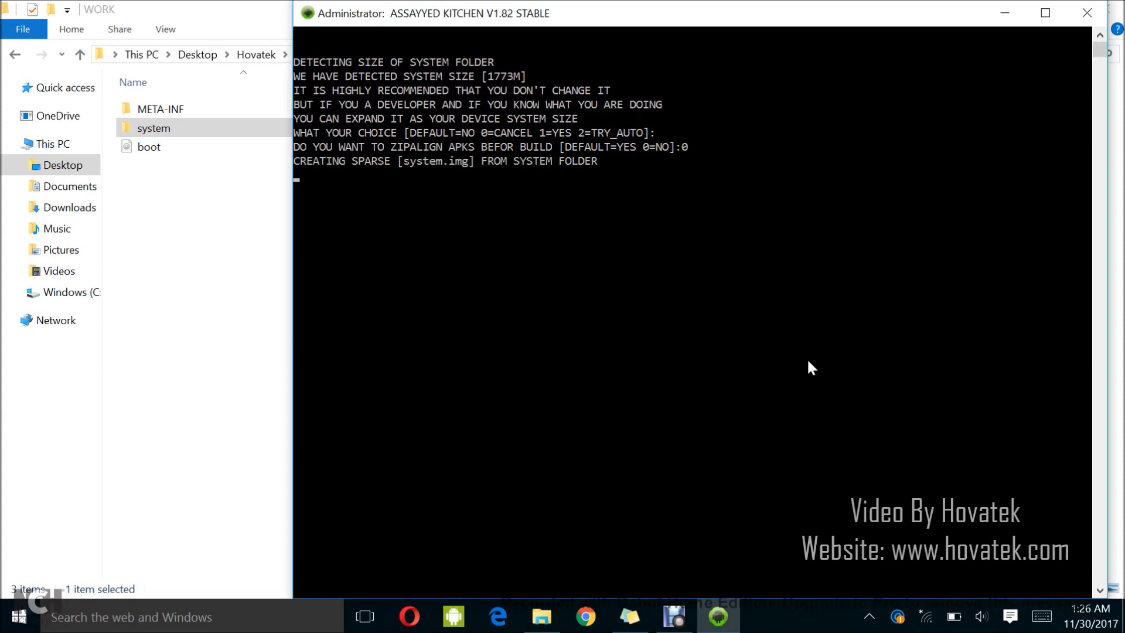
{"action": "mouse_move", "coordinate": [421, 178]}
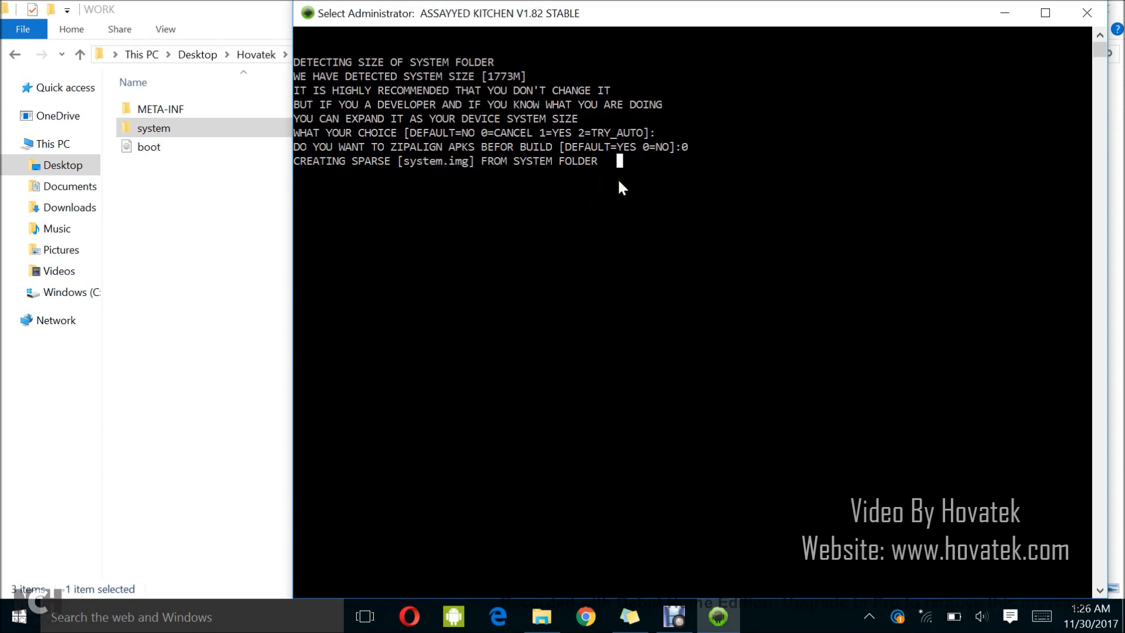
{"action": "mouse_move", "coordinate": [823, 253]}
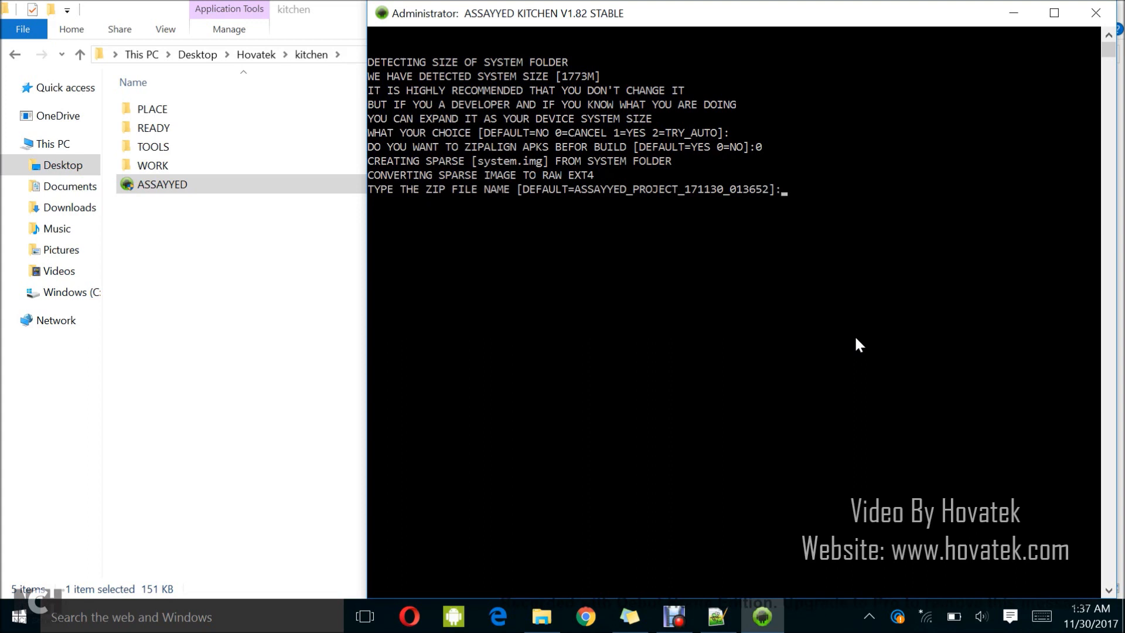
Enter 'Hovatek ROM' as the output zip file name and confirm it
{"action": "type", "text": "R"}
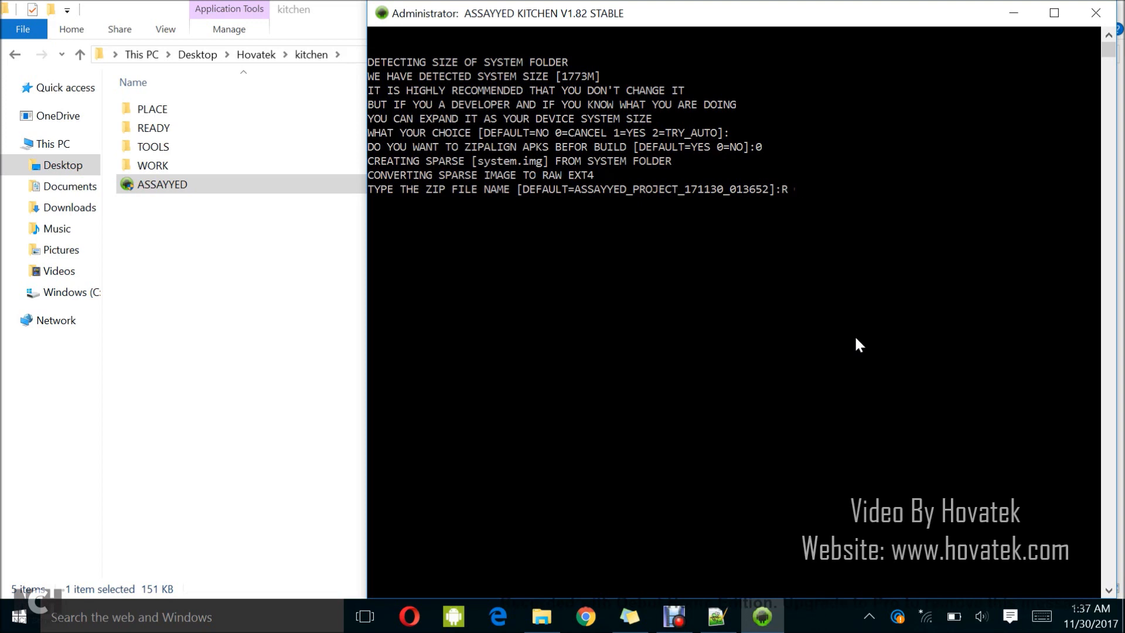
{"action": "type", "text": "ovat"}
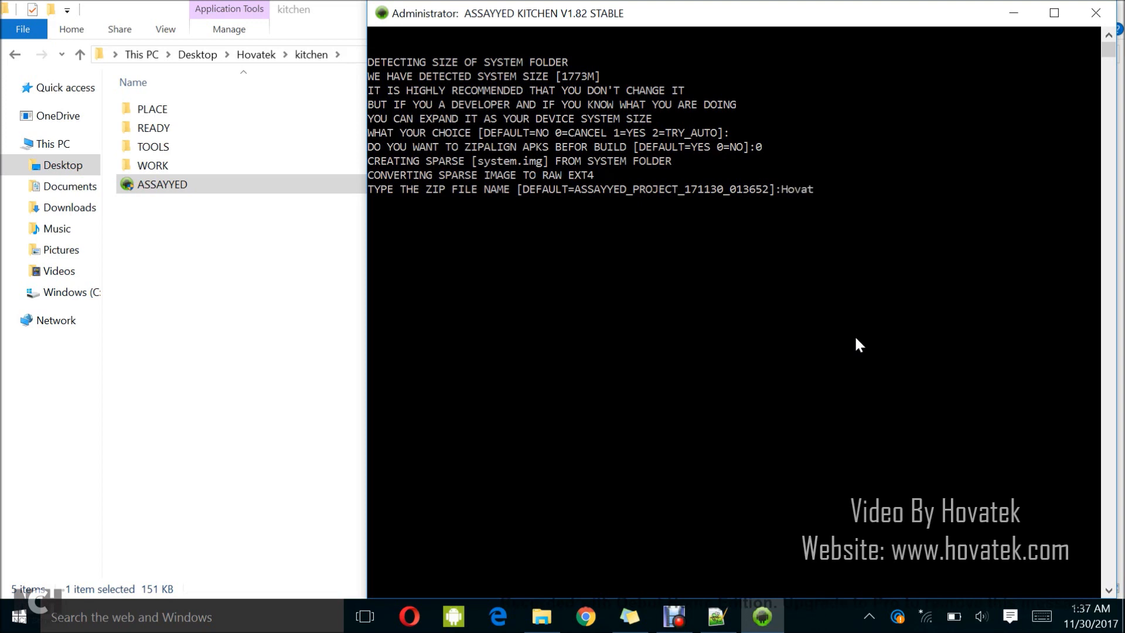
{"action": "type", "text": "RO"}
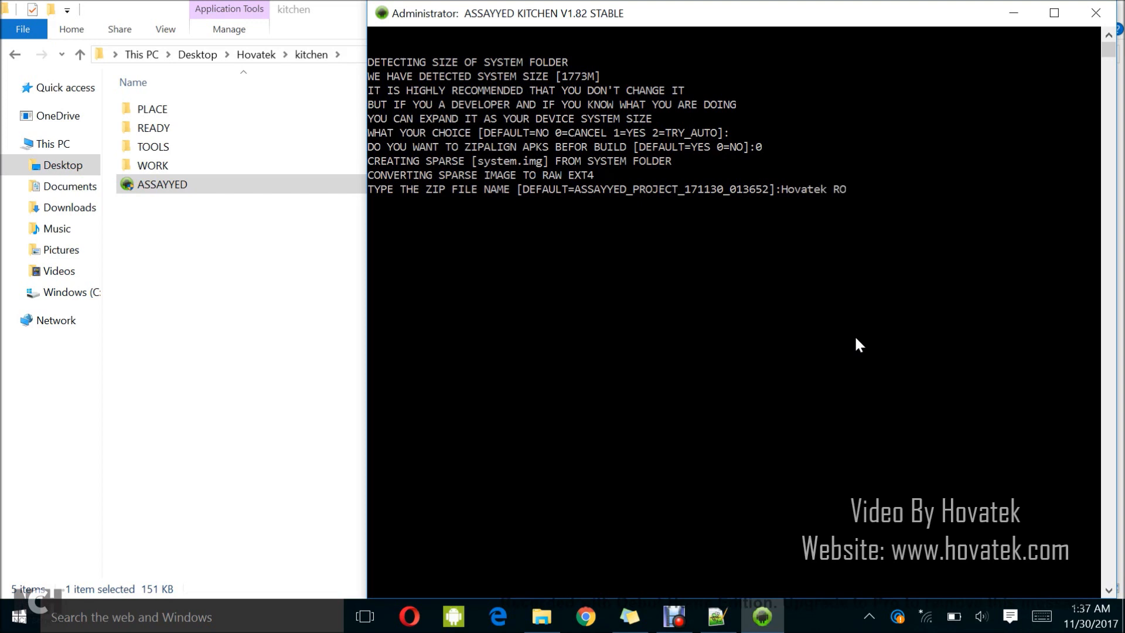
{"action": "type", "text": "M"}
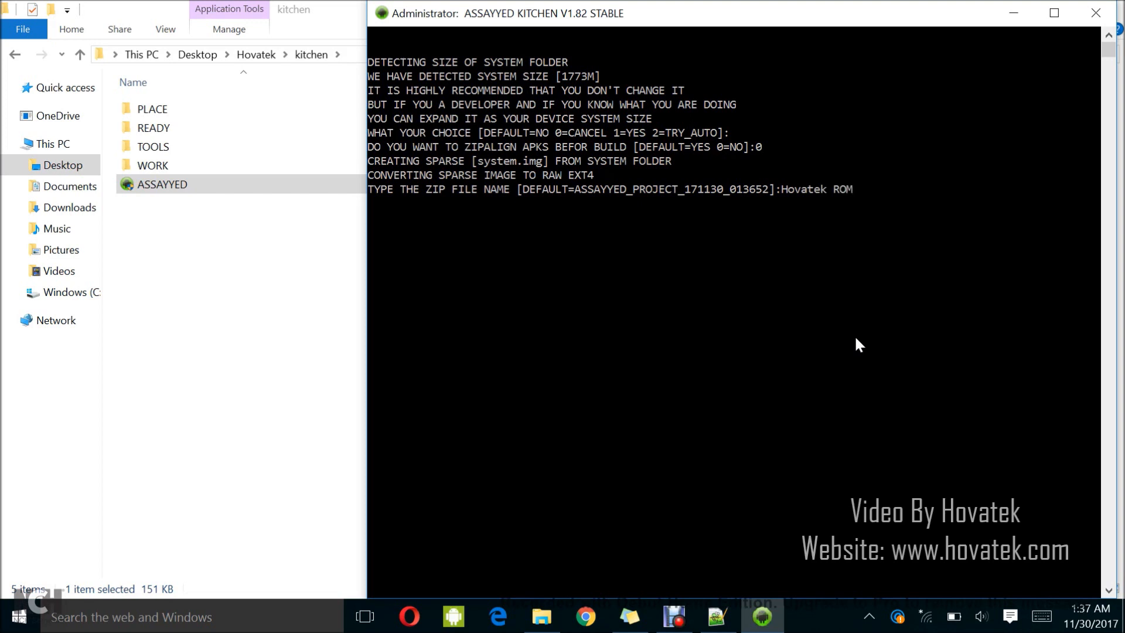
{"action": "key", "text": "enter"}
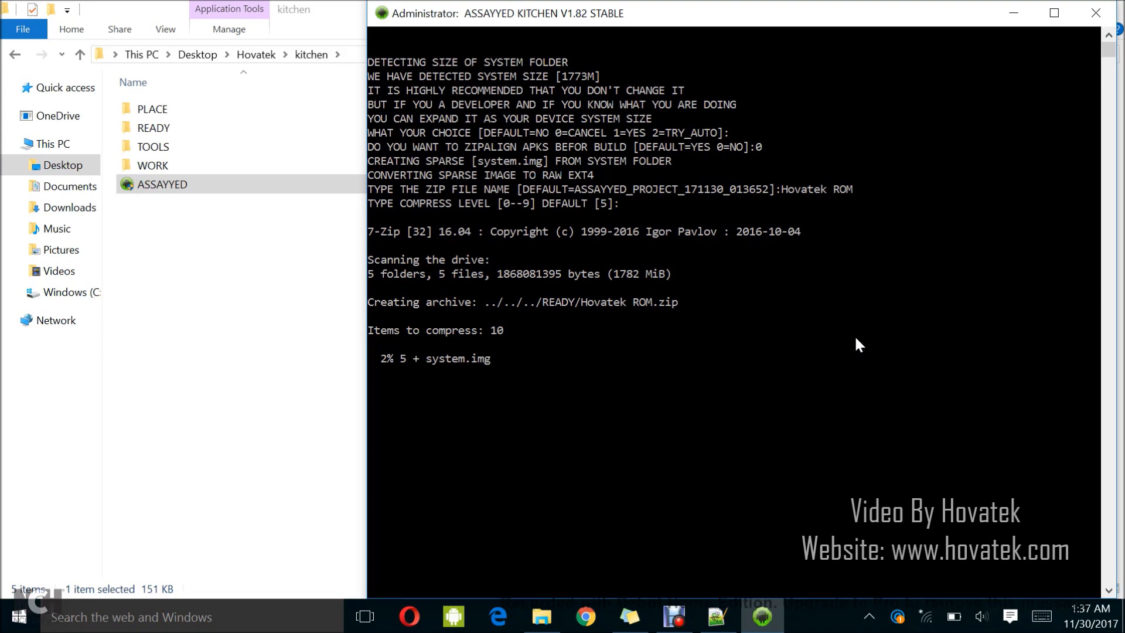
{"action": "mouse_move", "coordinate": [839, 460]}
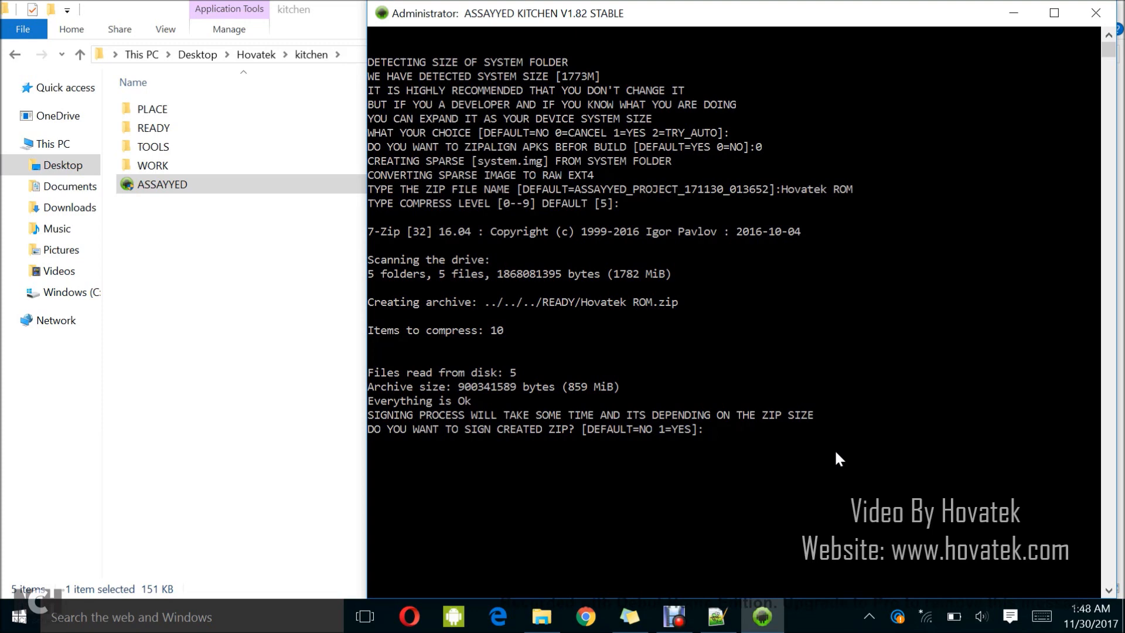
Leave the created zip unsigned and return to the kitchen main menu
{"action": "key", "text": "enter"}
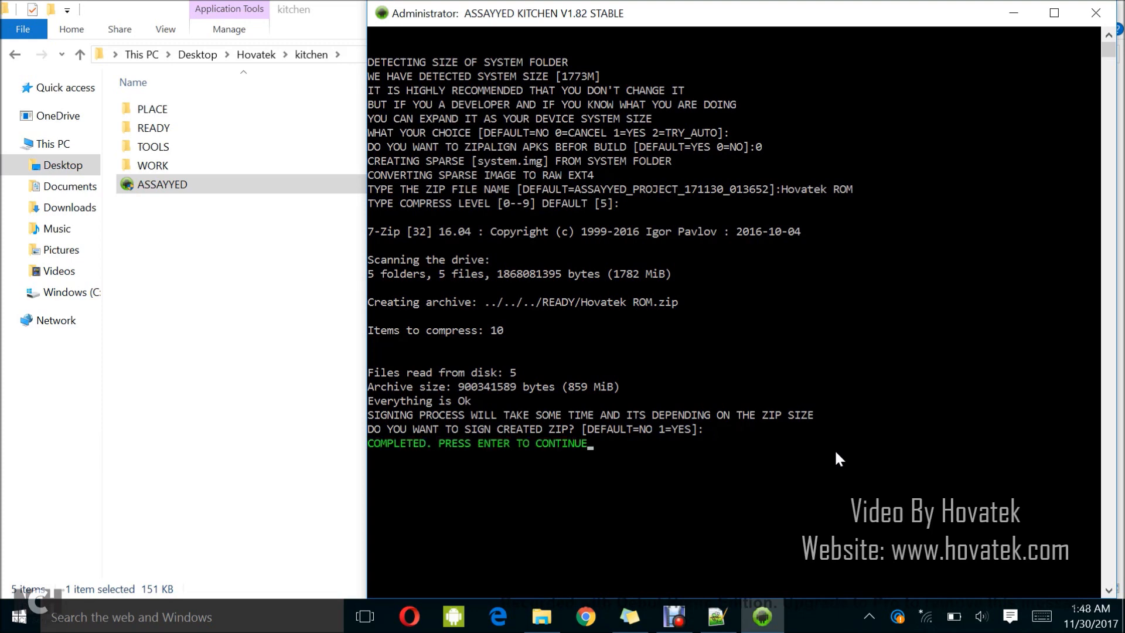
{"action": "key", "text": "enter"}
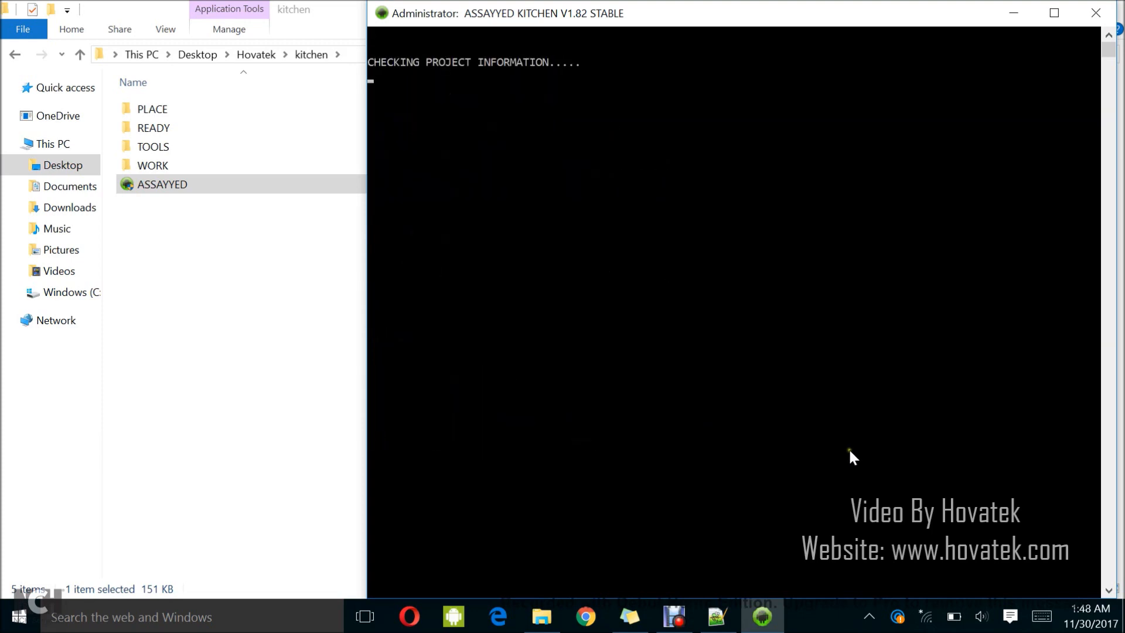
{"action": "mouse_move", "coordinate": [830, 439]}
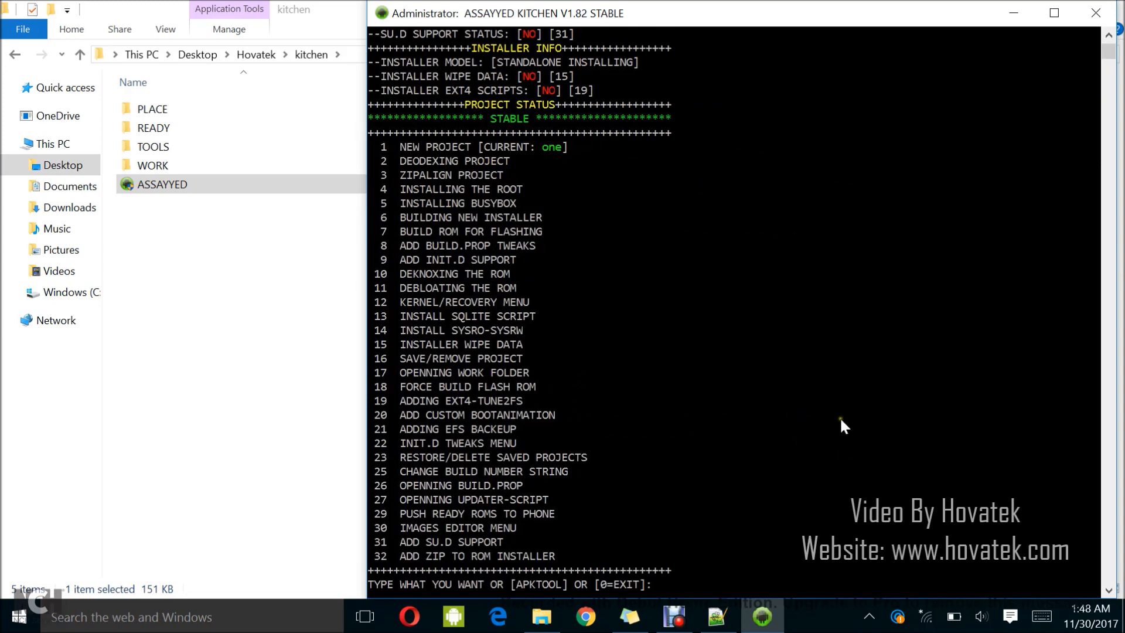
{"action": "mouse_move", "coordinate": [426, 293]}
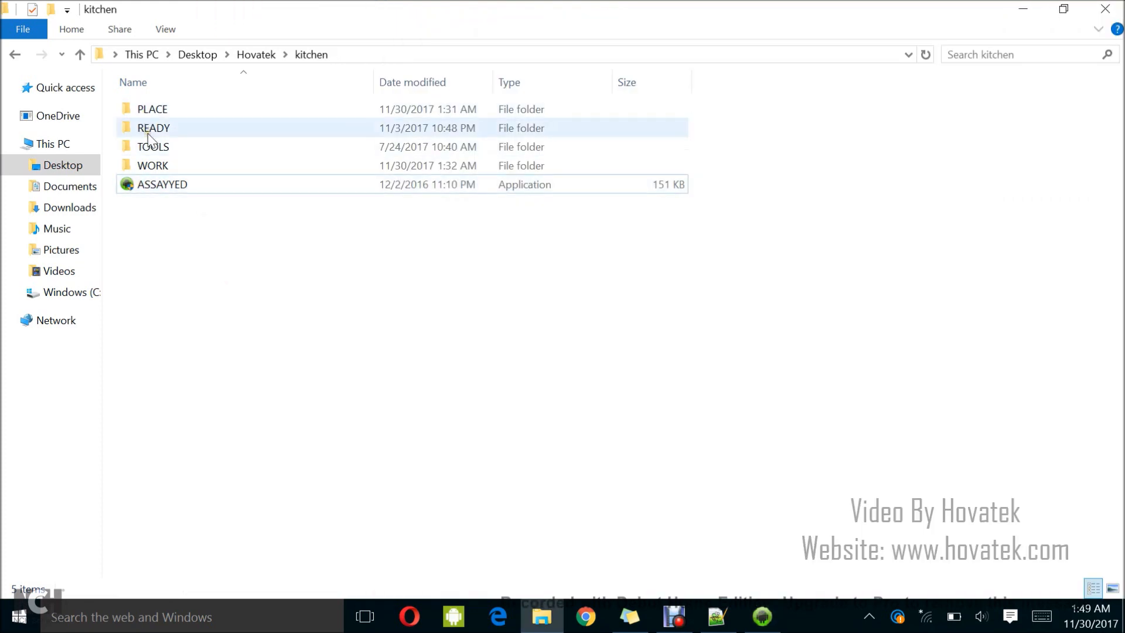
Go into the READY folder and select the new Hovatek ROM zip
{"action": "double_click", "coordinate": [153, 128]}
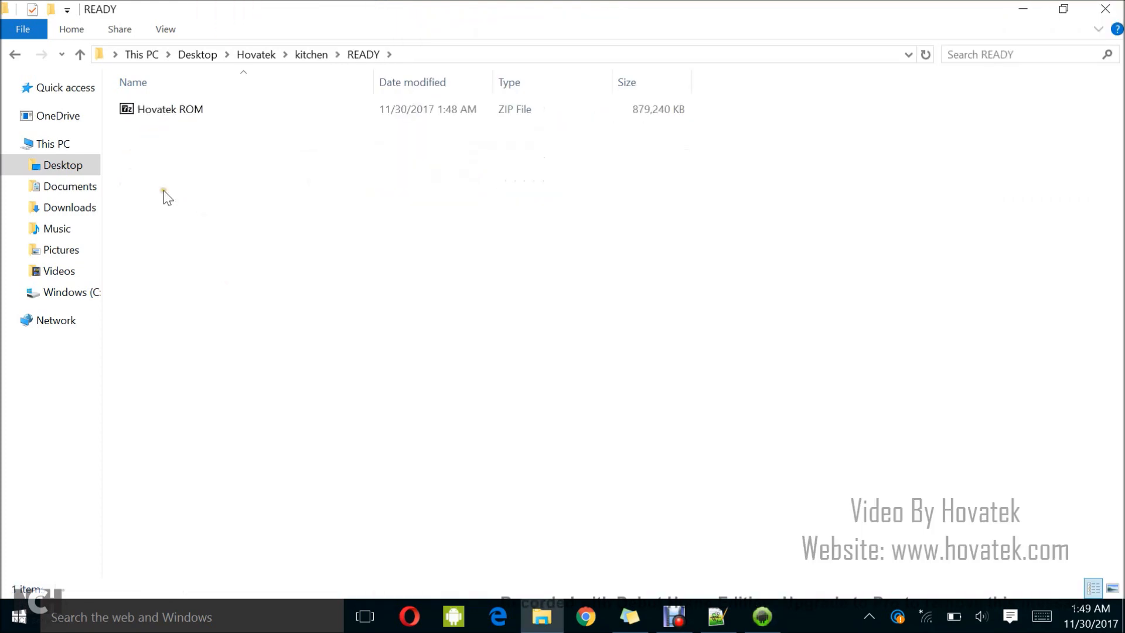
{"action": "left_click", "coordinate": [170, 109]}
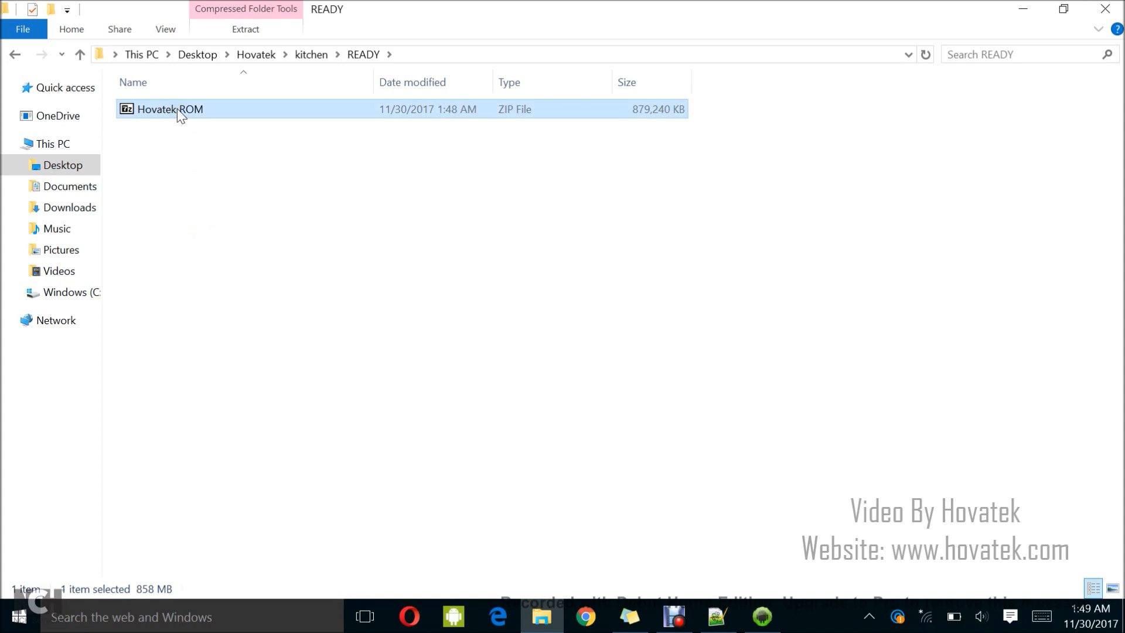
{"action": "double_click", "coordinate": [176, 110]}
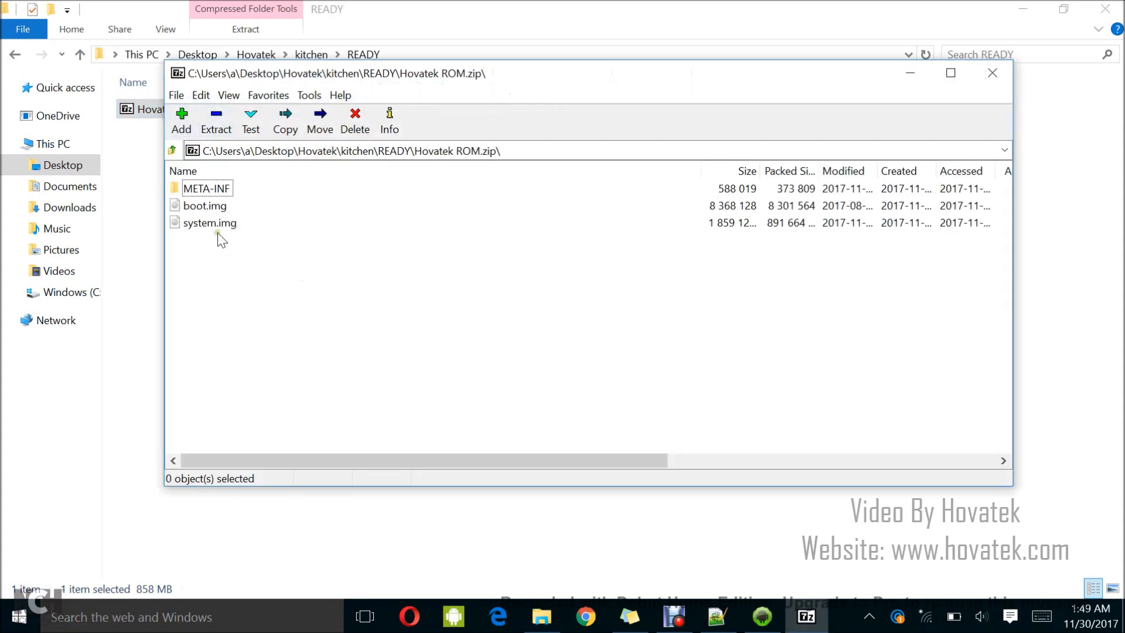
{"action": "left_click", "coordinate": [209, 223]}
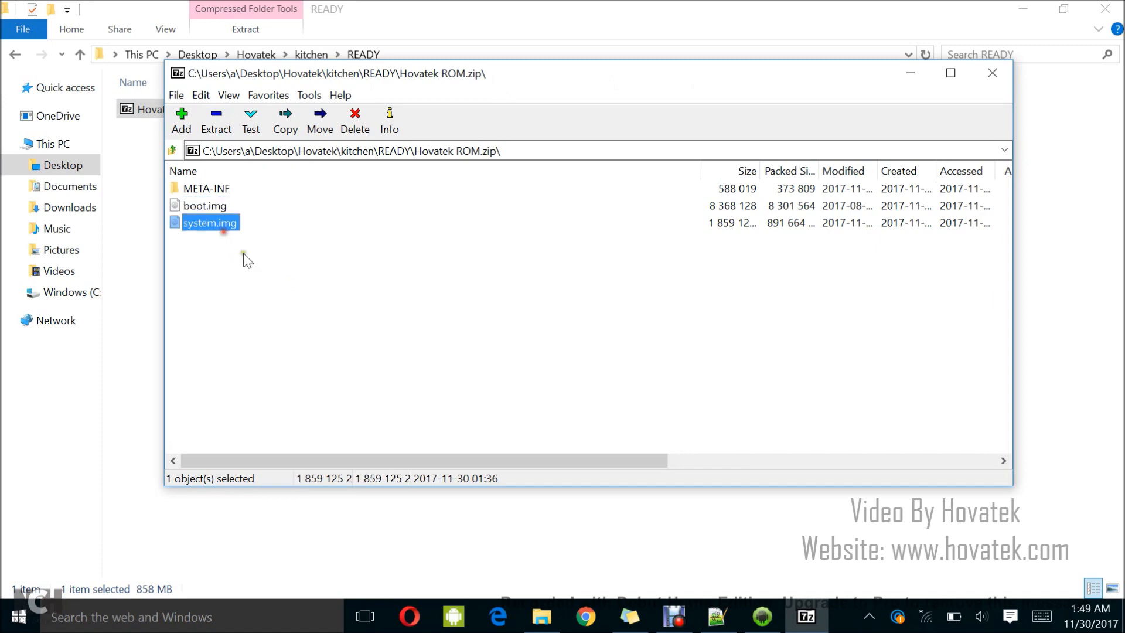
{"action": "mouse_move", "coordinate": [991, 73]}
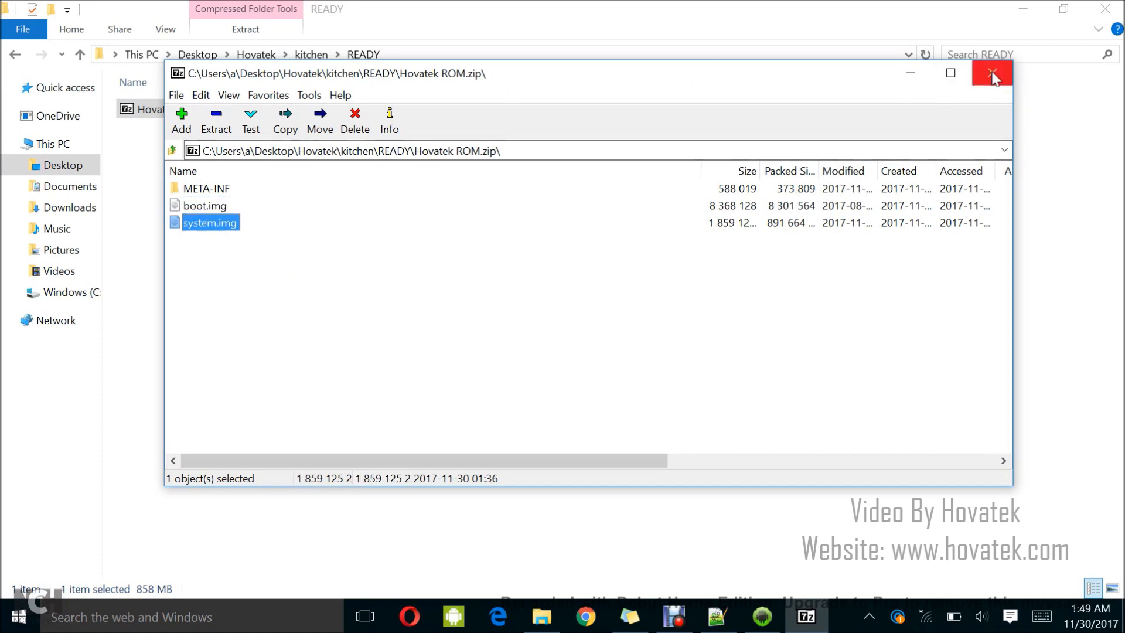
{"action": "left_click", "coordinate": [989, 74]}
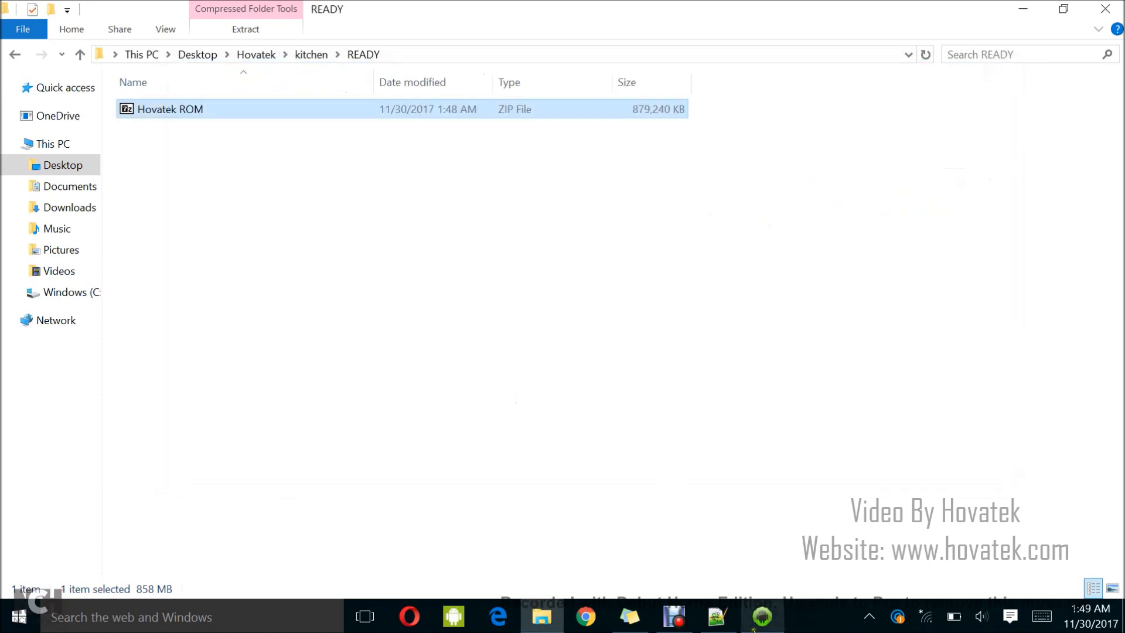